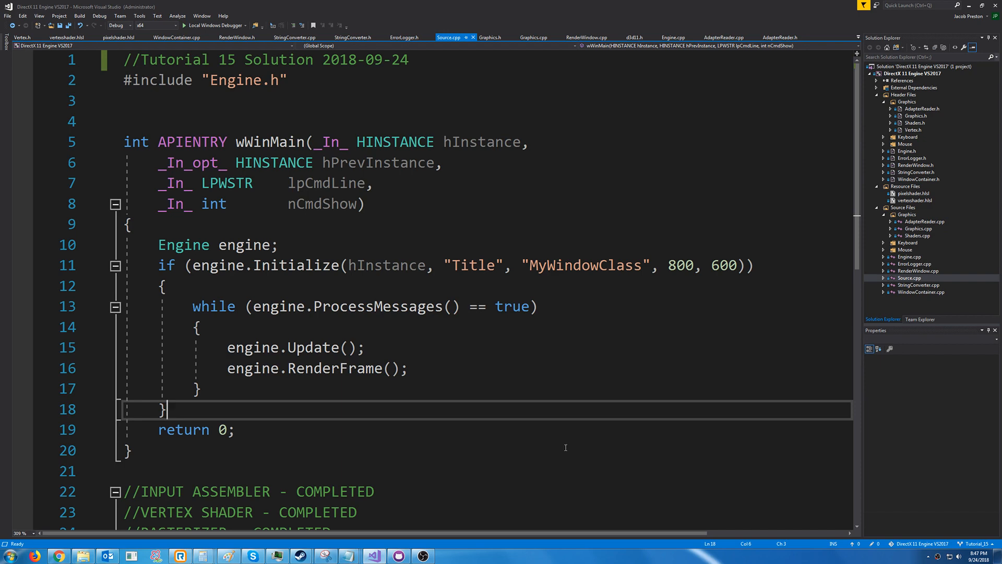
pyautogui.moveTo(555, 448)
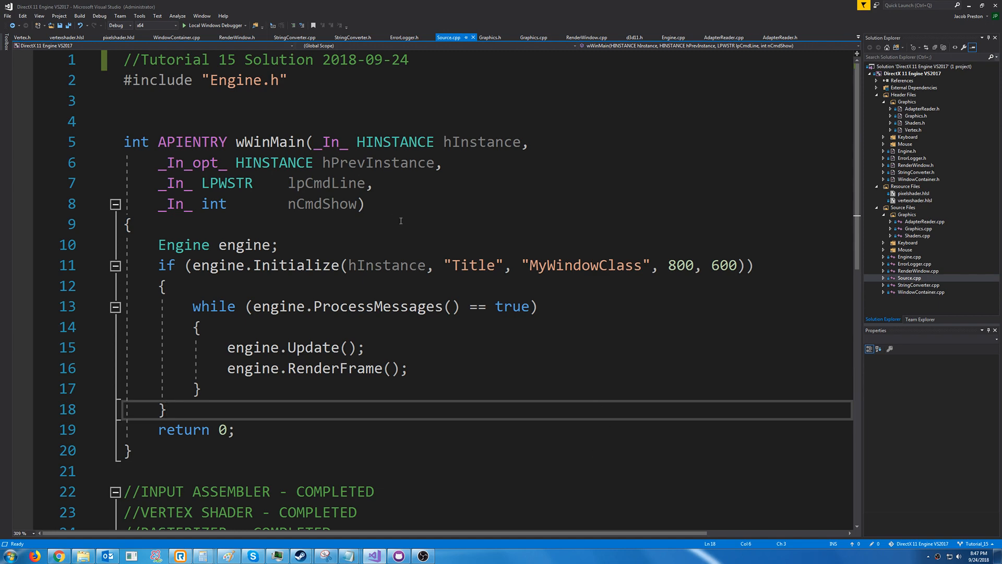
# - Add DirectX::XMFLOAT3 color to Vertex and initialise color(r,g,b) from new float r, g, b parameters
pyautogui.scroll(-3)
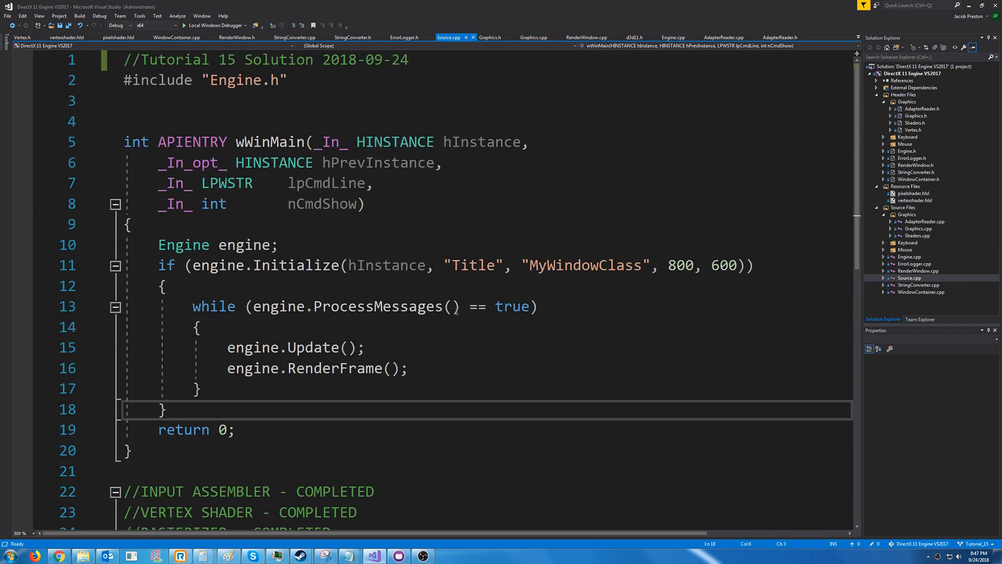
pyautogui.moveTo(784, 189)
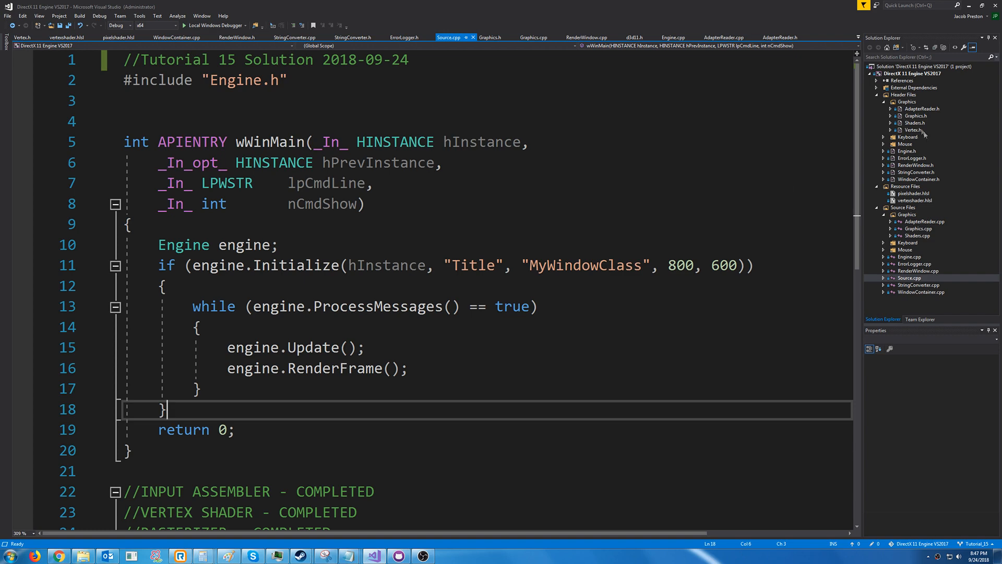
pyautogui.click(22, 38)
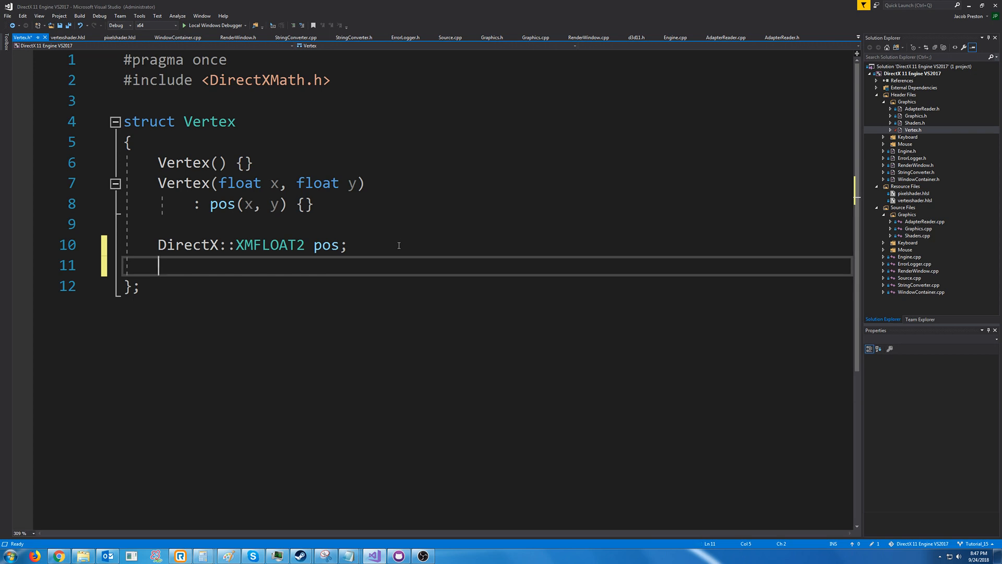
pyautogui.write('DirectX::XMFLOAT3 color;')
pyautogui.click(503, 182)
pyautogui.write(', ')
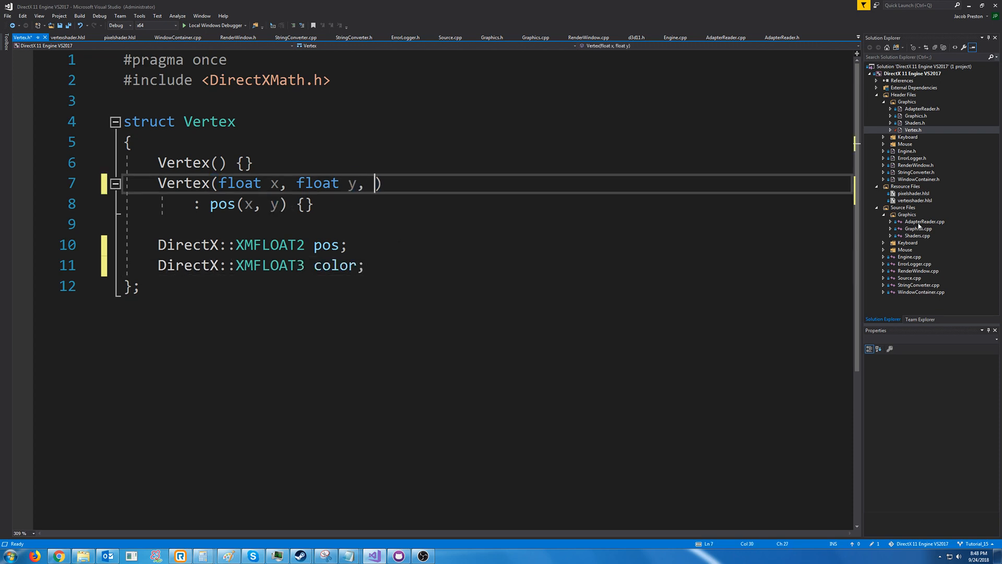
pyautogui.write('float r, float g, float b')
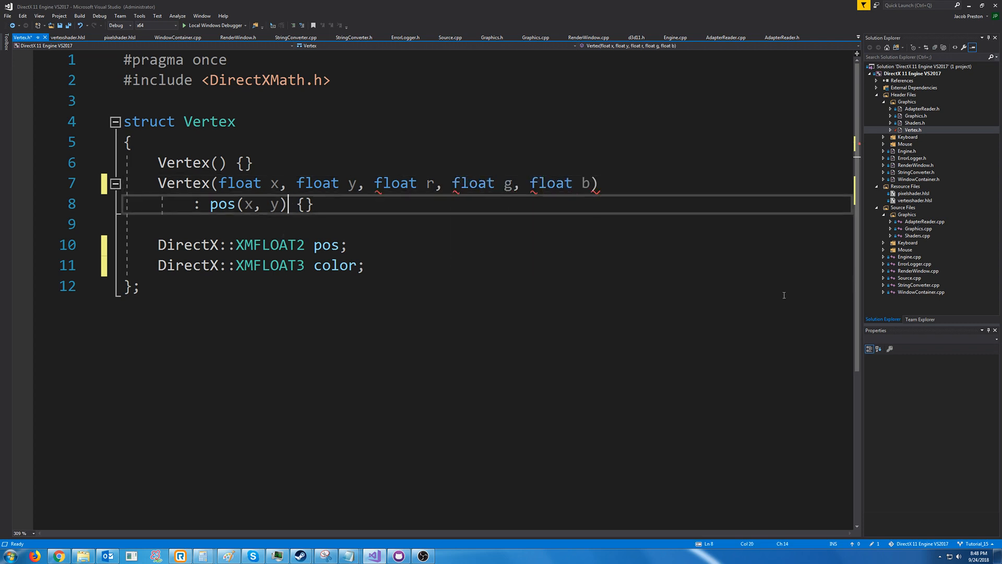
pyautogui.write(', color(r,g,b)')
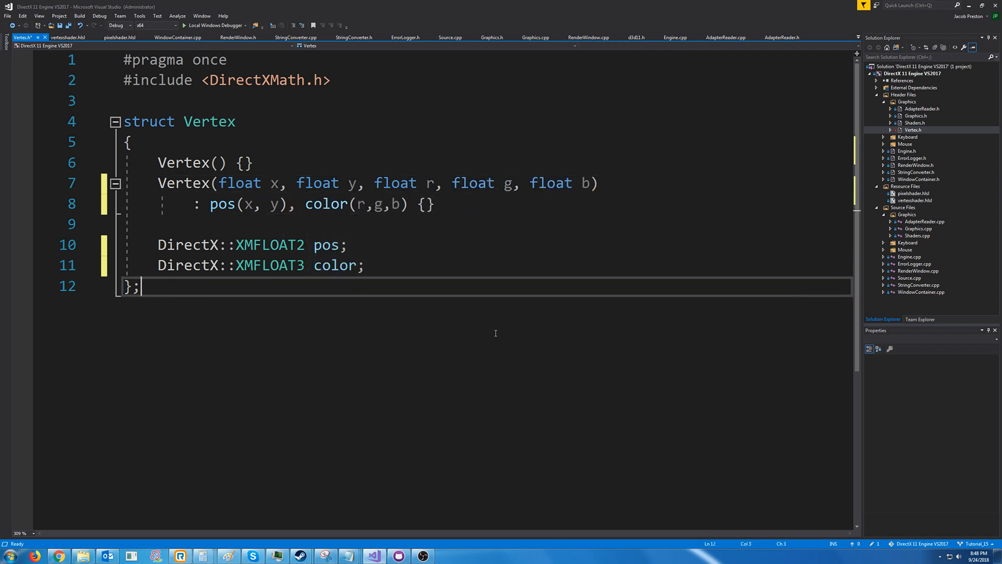
pyautogui.moveTo(601, 332)
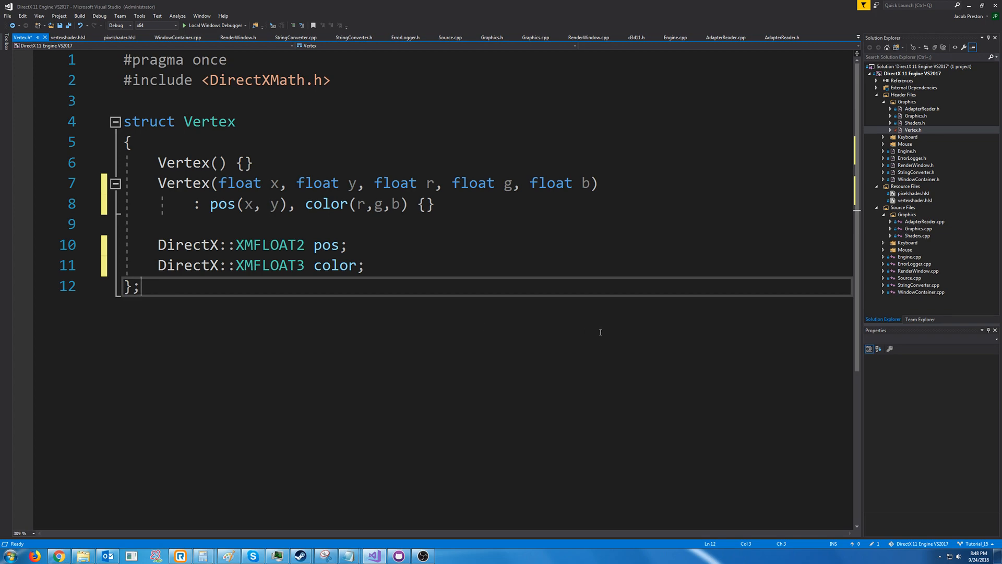
pyautogui.moveTo(930, 230)
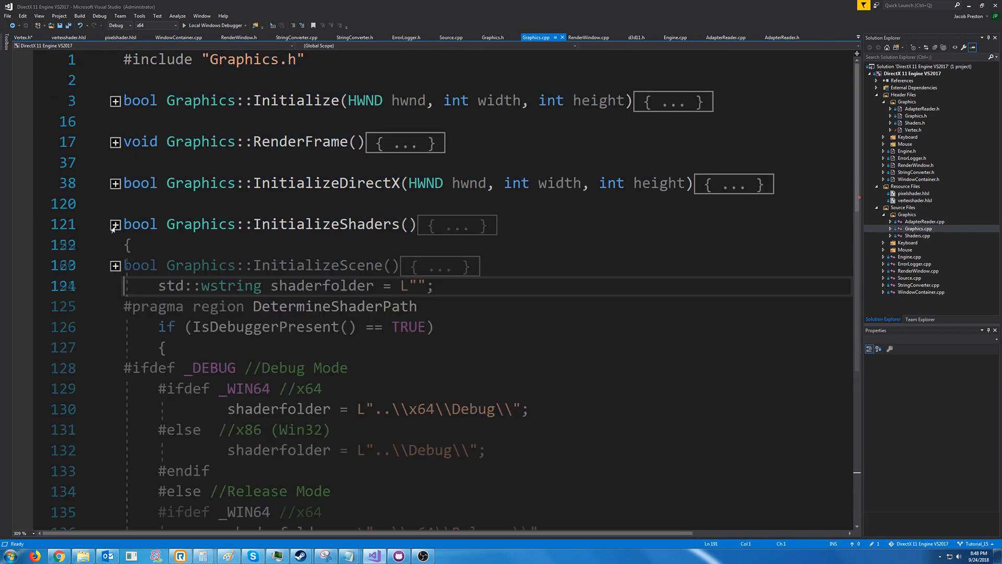
# - Add a COLOR layout entry using DXGI_FORMAT_R32G32B32_FLOAT with D3D11_APPEND_ALIGNED_ELEMENT offset after POSITION
pyautogui.scroll(-3)
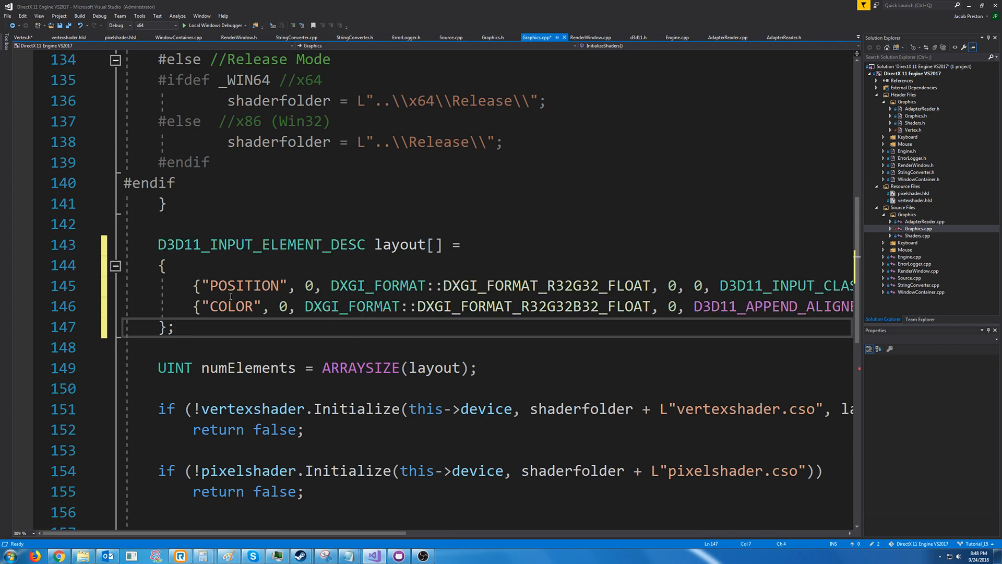
pyautogui.moveTo(231, 306)
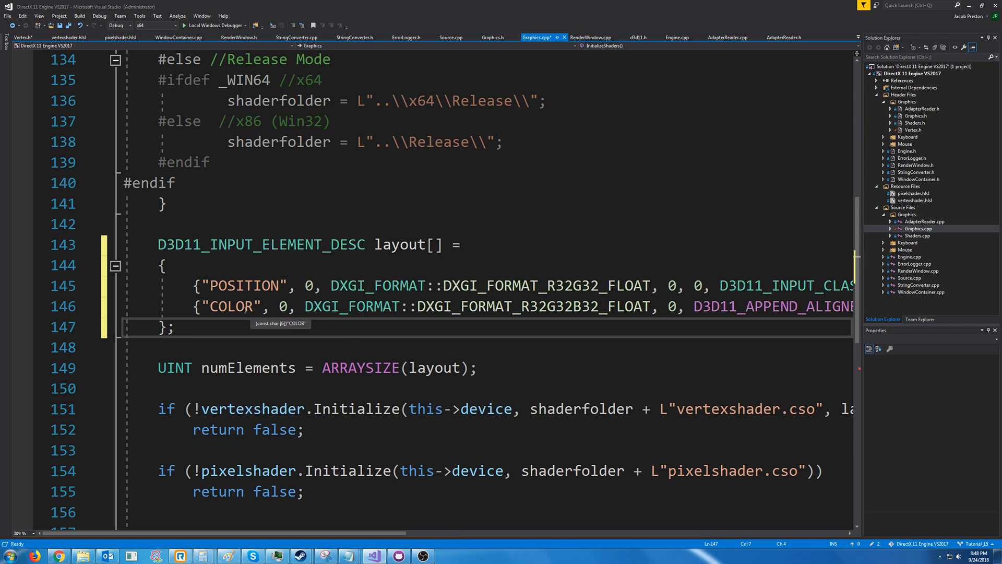
pyautogui.hscroll(3)
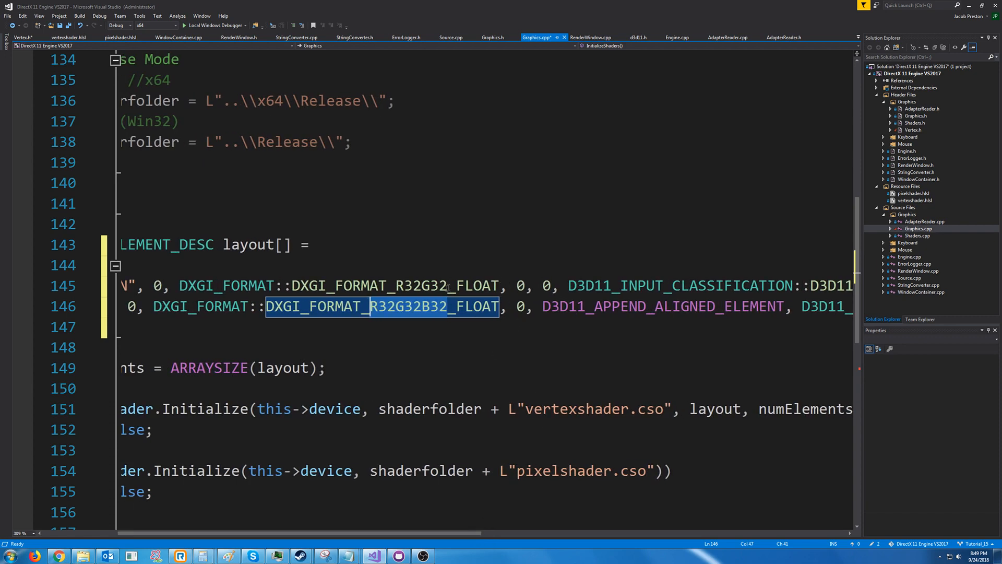
pyautogui.click(544, 286)
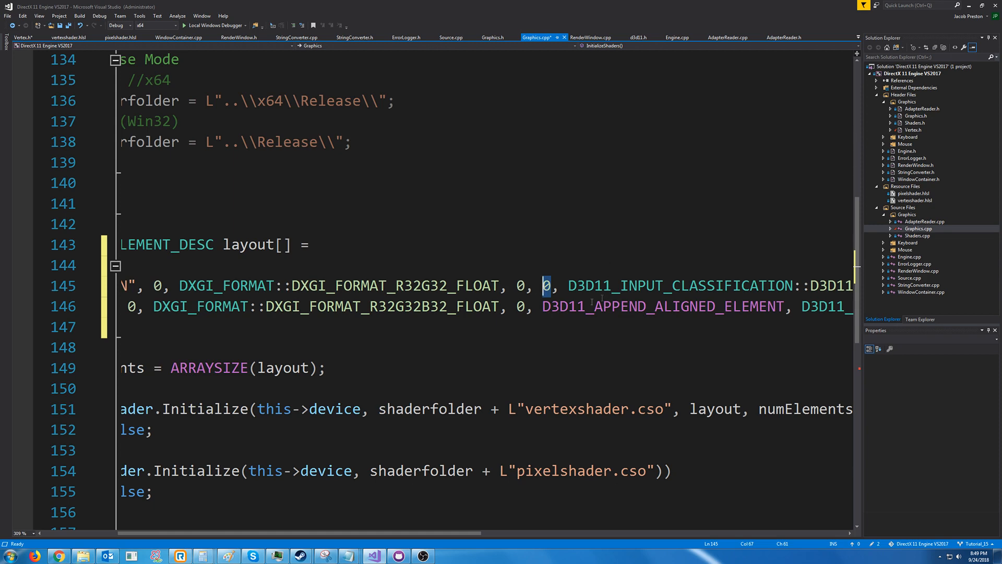
pyautogui.doubleClick(663, 306)
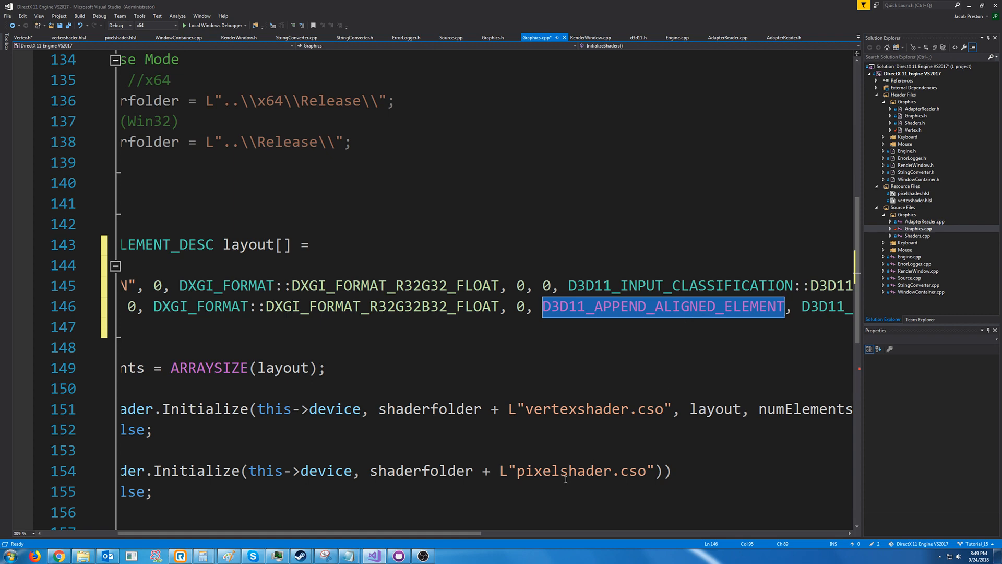
pyautogui.hscroll(-3)
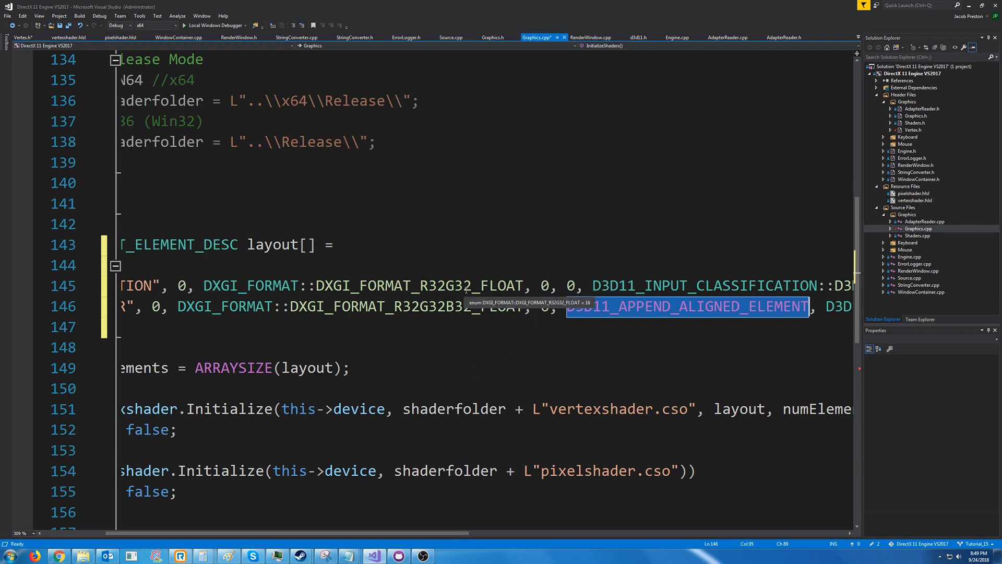
pyautogui.write('8')
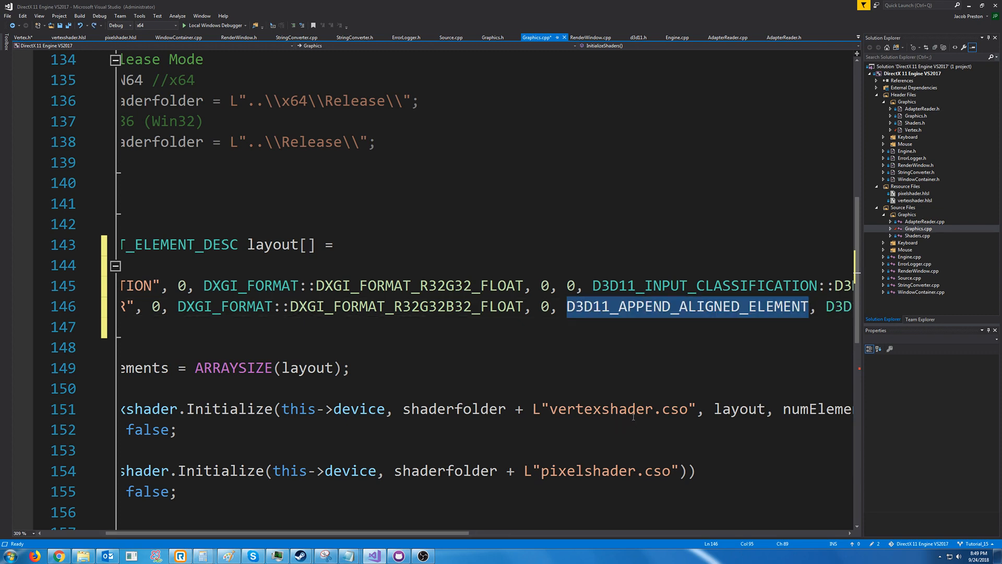
pyautogui.click(642, 306)
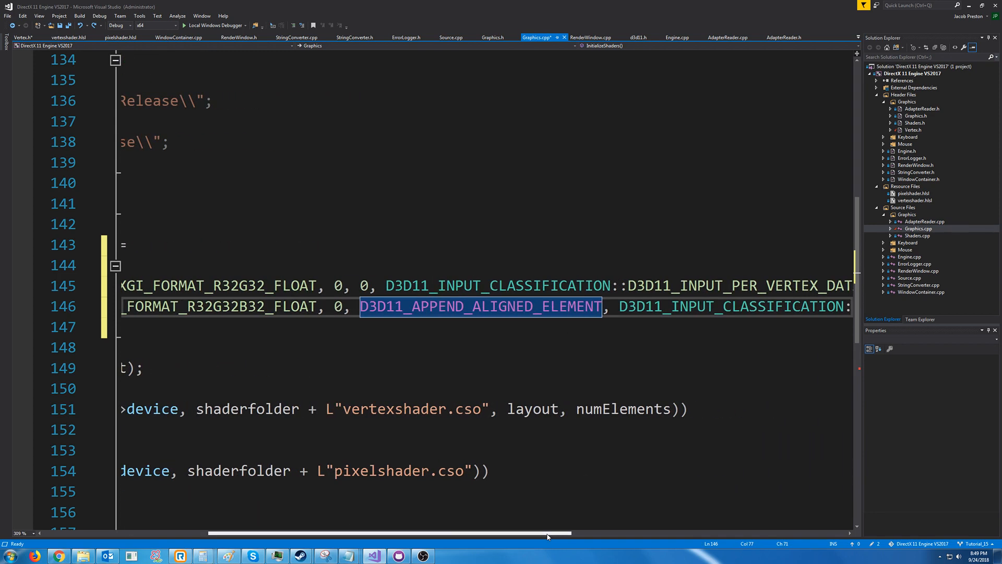
# - Bring vertexshader.hlsl into view, its main taking only a float2 POSITION input
pyautogui.hscroll(-3)
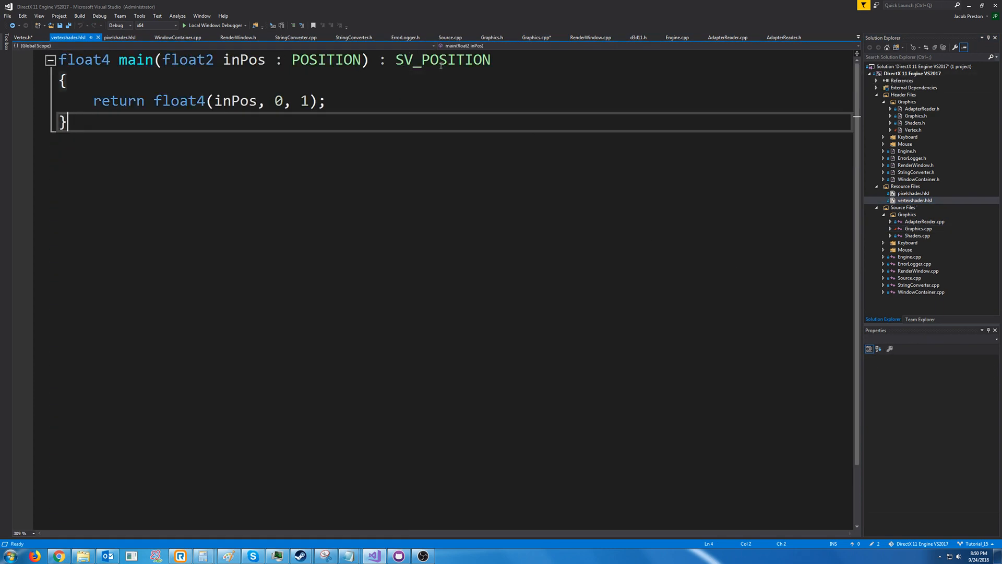
pyautogui.moveTo(443, 60)
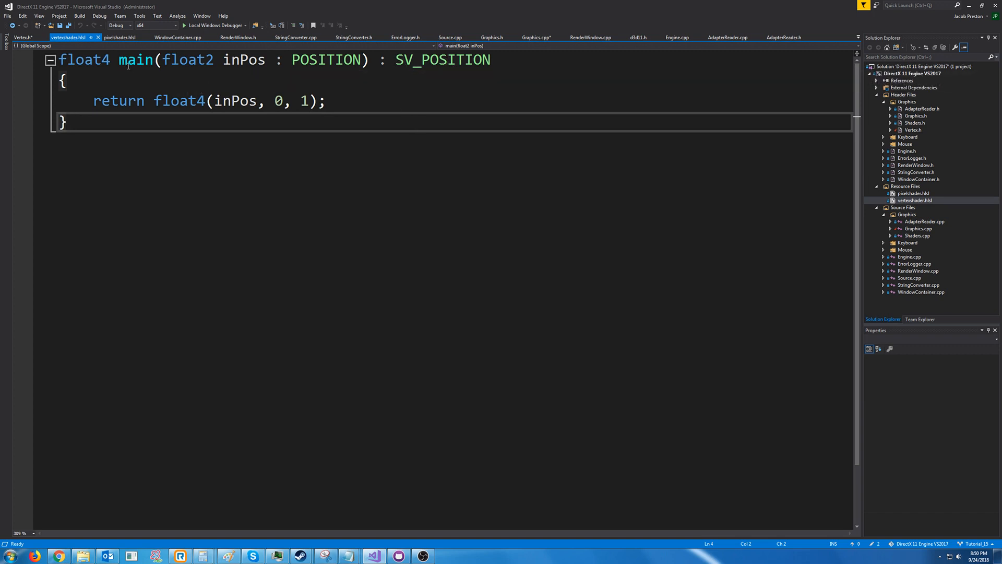
pyautogui.moveTo(201, 121)
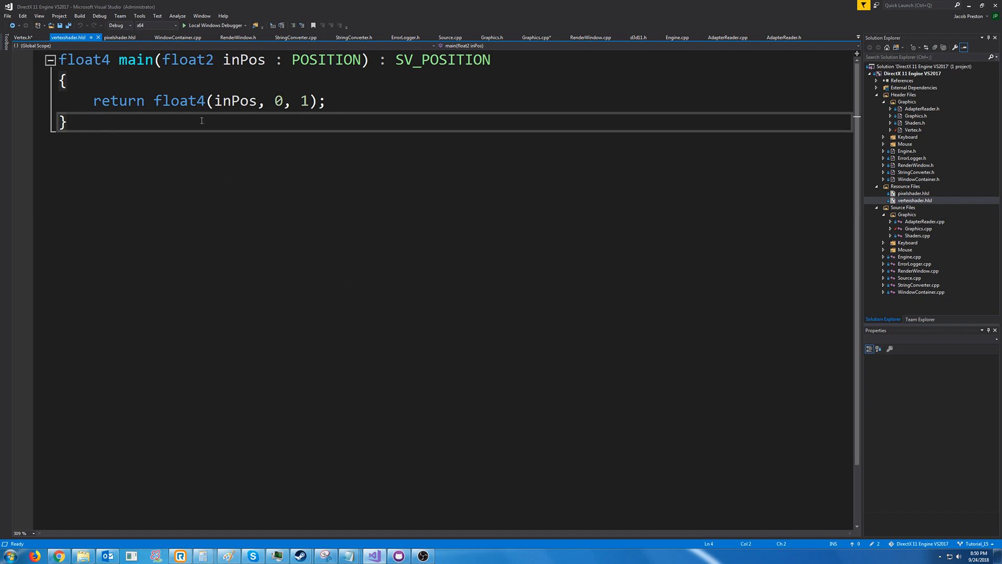
pyautogui.moveTo(128, 468)
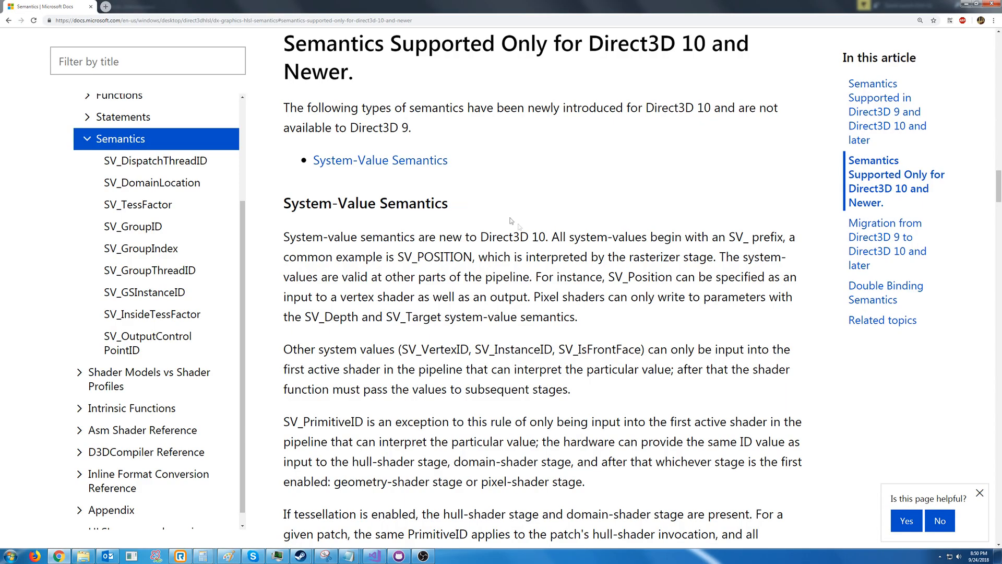
# - Scroll the HLSL Semantics article down to the System-Value Semantics section on SV_POSITION
pyautogui.scroll(-3)
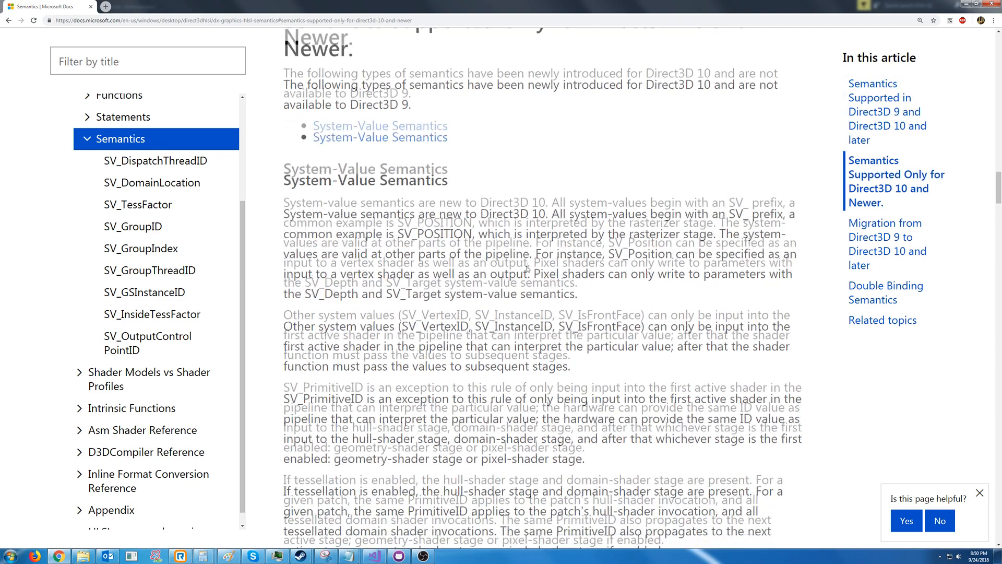
pyautogui.scroll(-3)
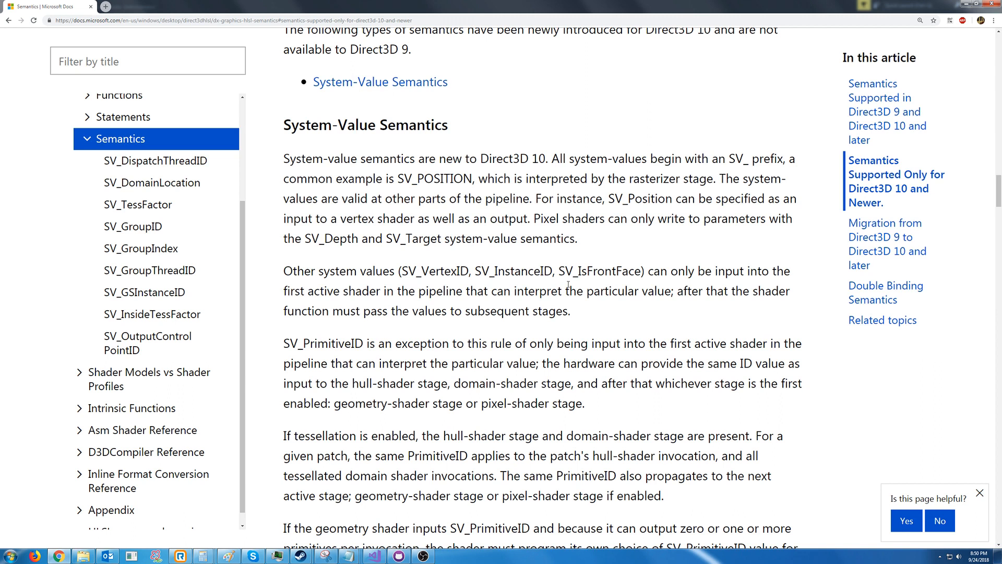
pyautogui.moveTo(489, 322)
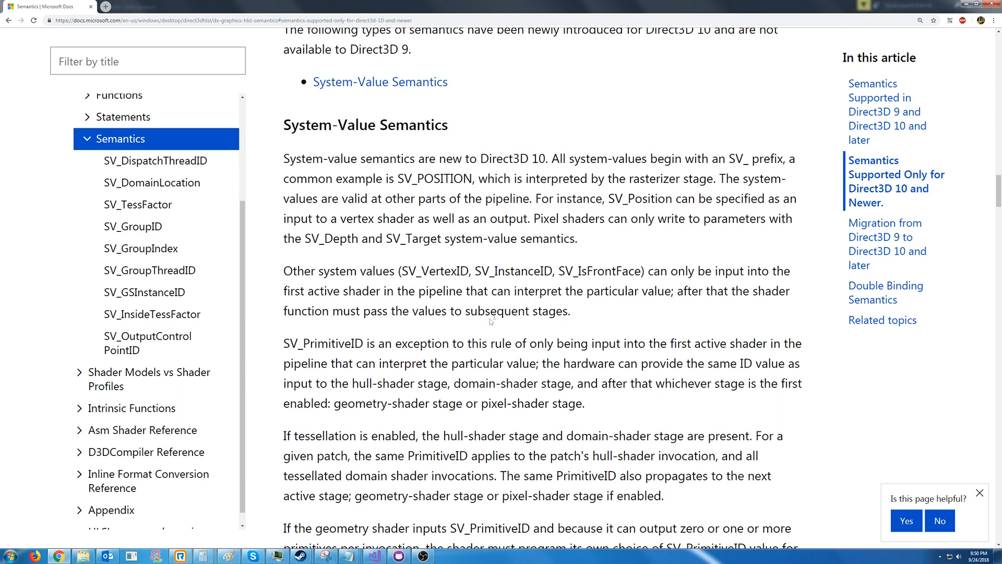
pyautogui.moveTo(382, 540)
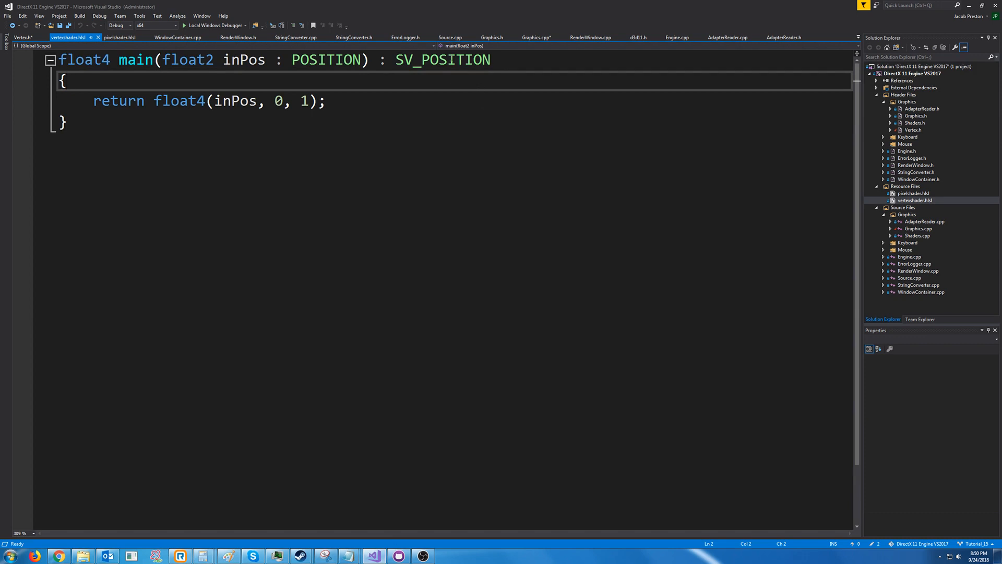
# - Highlight SV_POSITION, then view pixelshader.hlsl's main returning white as SV_TARGET
pyautogui.doubleClick(443, 60)
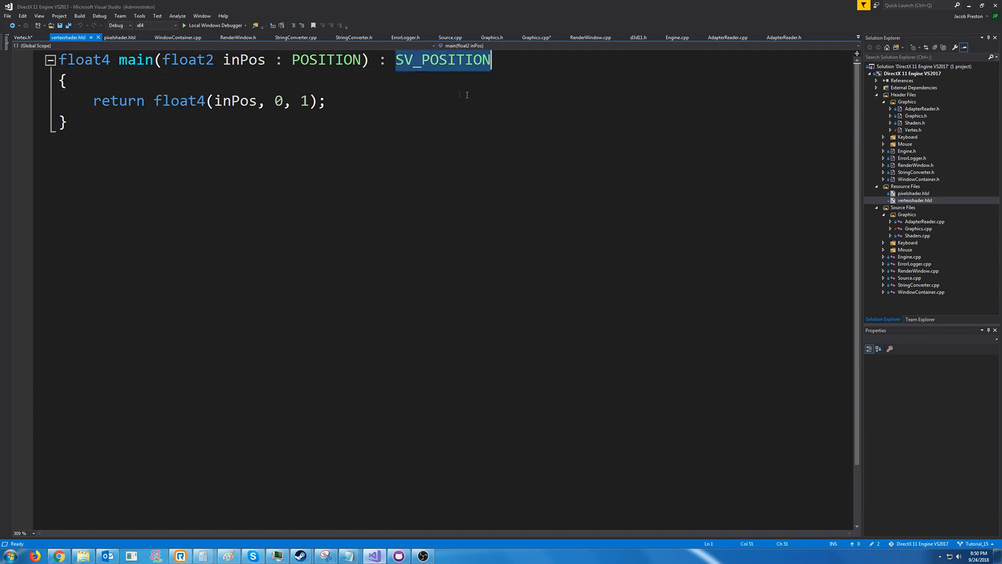
pyautogui.click(119, 37)
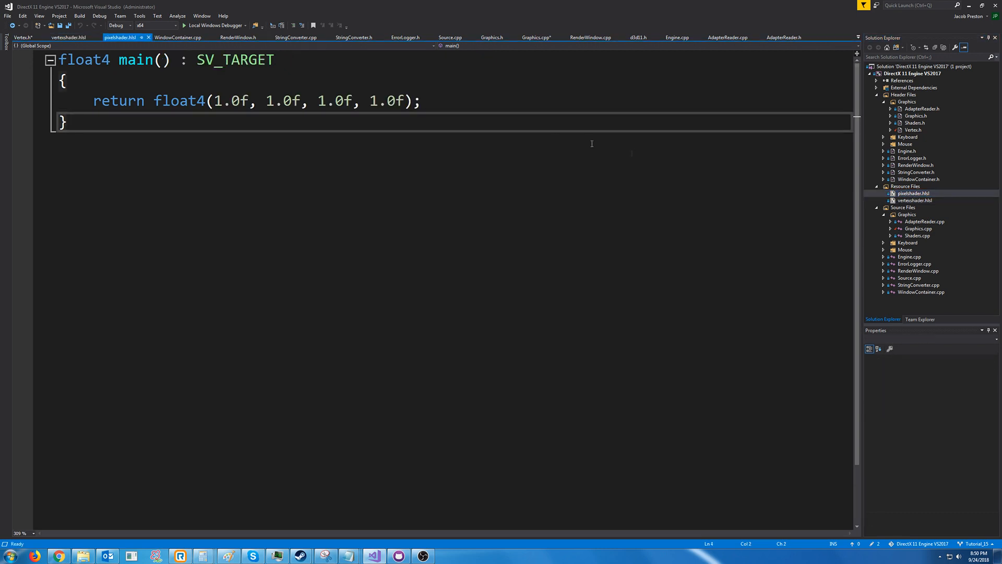
pyautogui.doubleClick(235, 60)
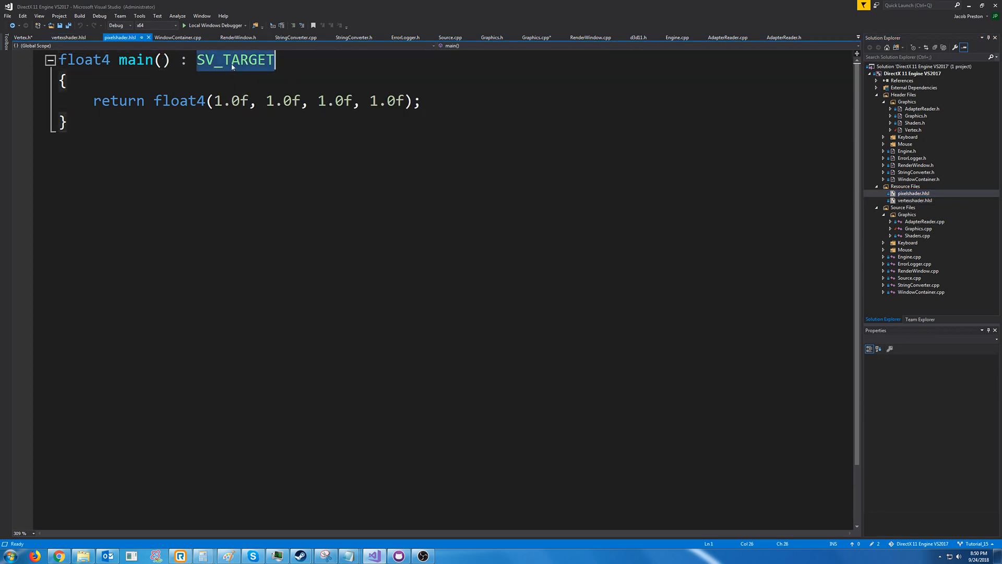
pyautogui.moveTo(289, 116)
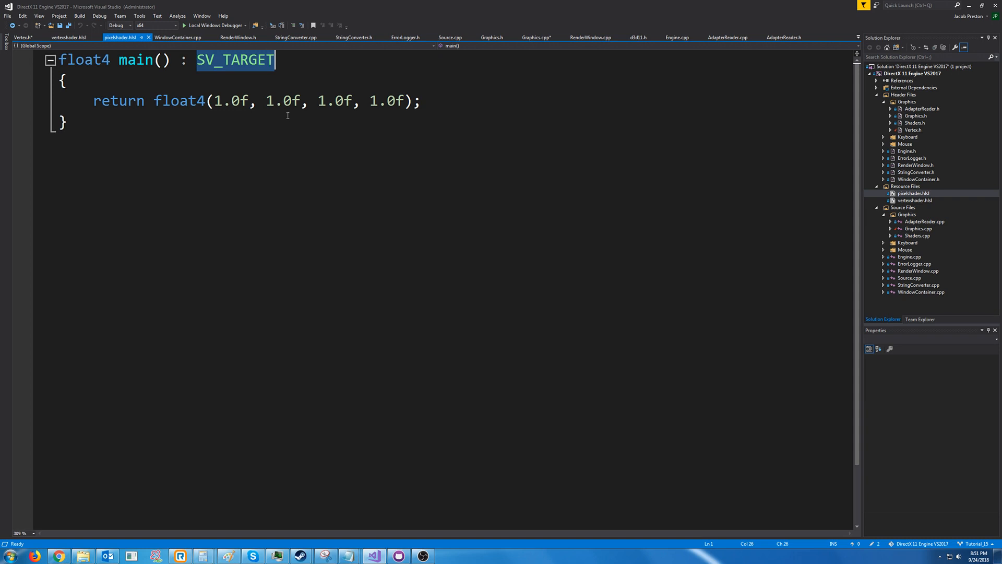
pyautogui.moveTo(925, 204)
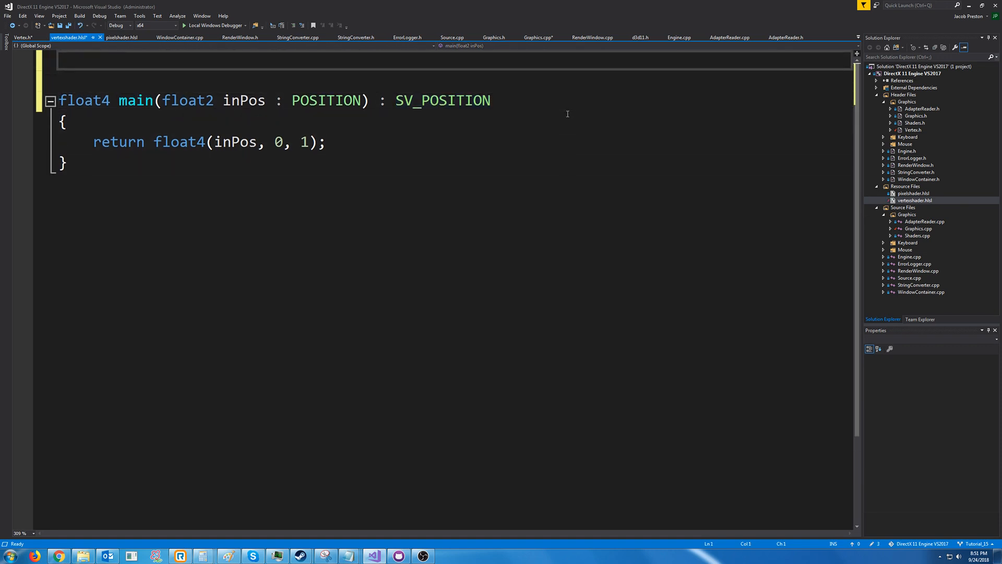
# - Define struct VS_INPUT with float2 inPos : POSITION and float3 inColor : COLOR above main
pyautogui.write('struct')
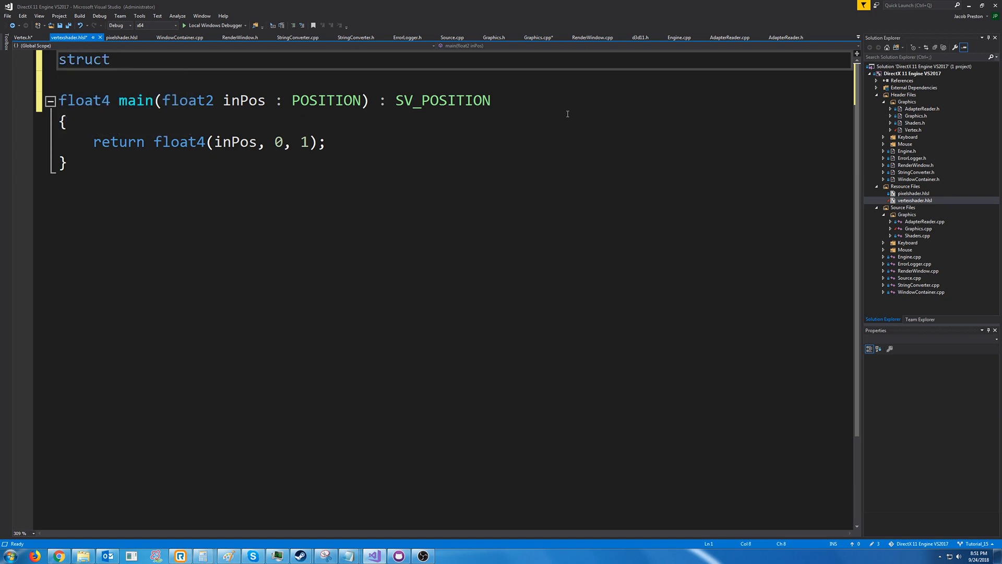
pyautogui.write('VS_INP')
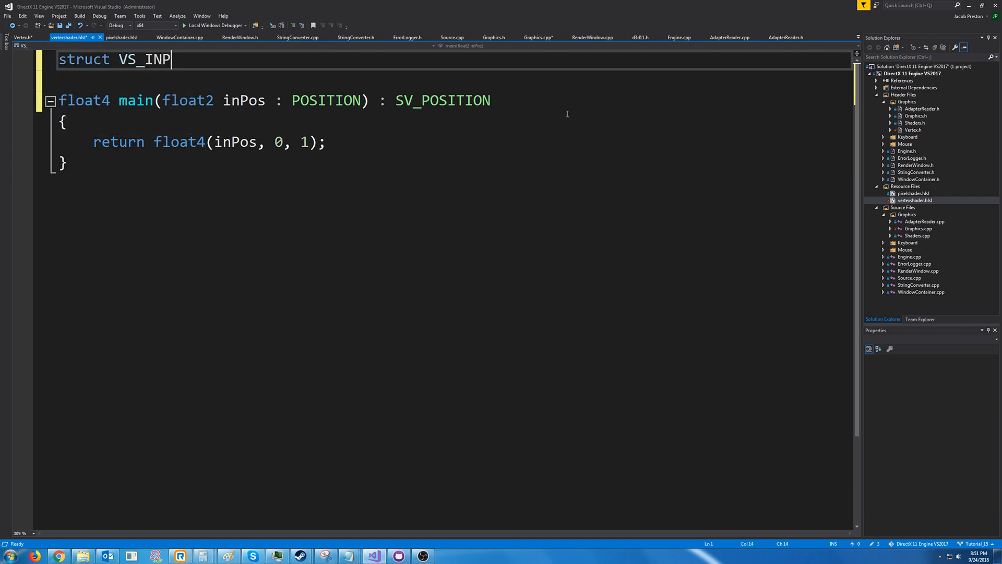
pyautogui.write('UT')
pyautogui.write('{')
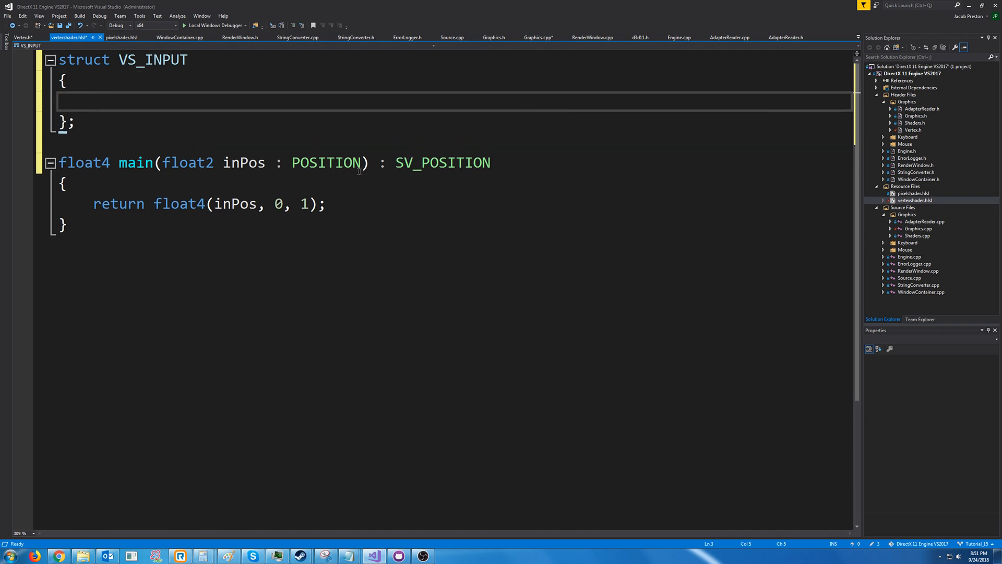
pyautogui.click(361, 163)
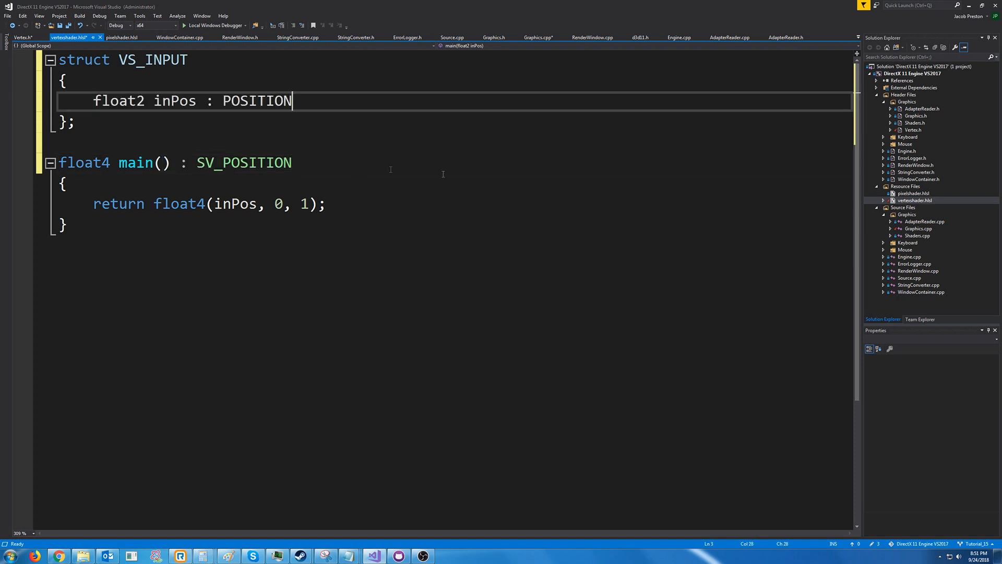
pyautogui.write(';')
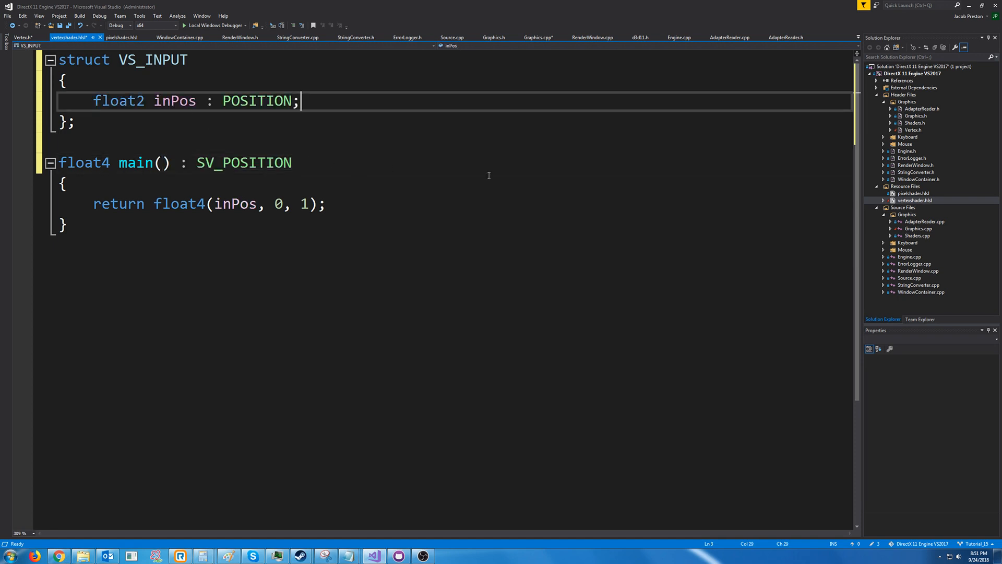
pyautogui.write('float')
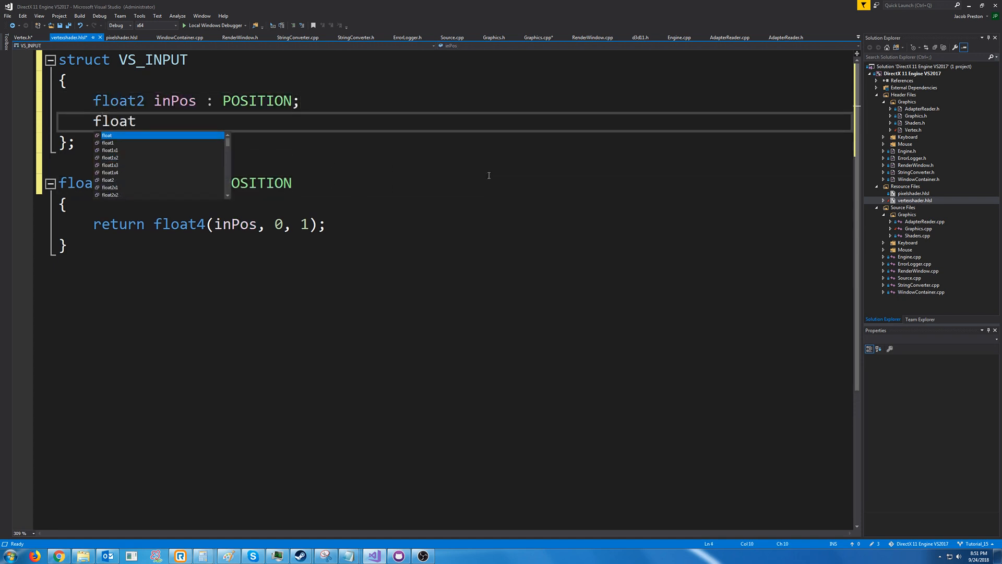
pyautogui.write('3 inColor :')
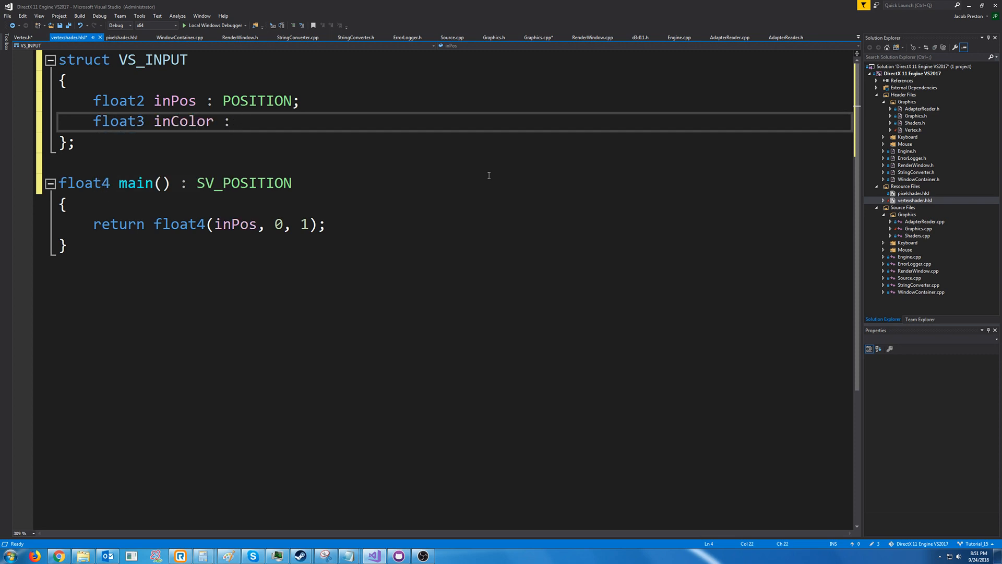
pyautogui.write('COLOR;')
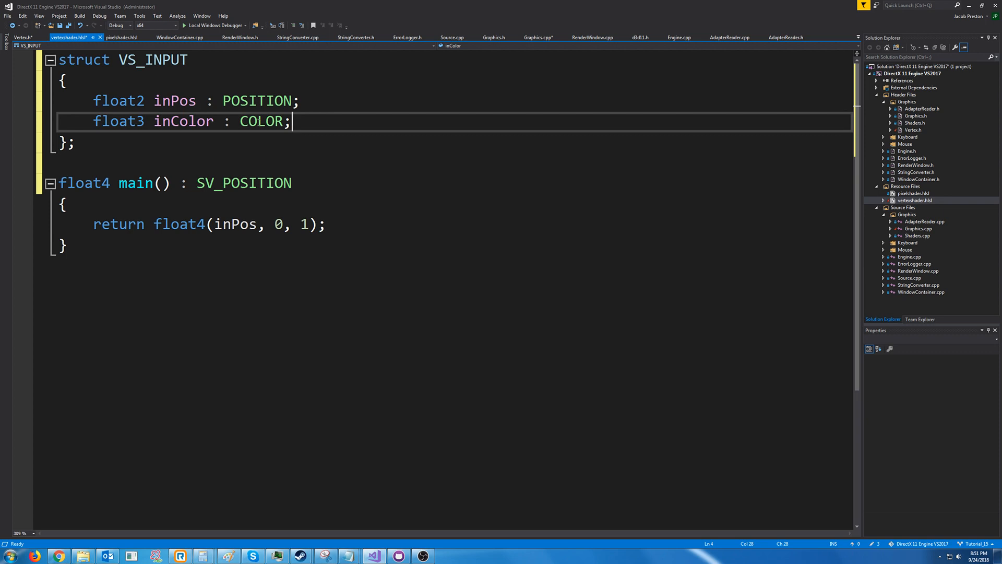
pyautogui.doubleClick(260, 122)
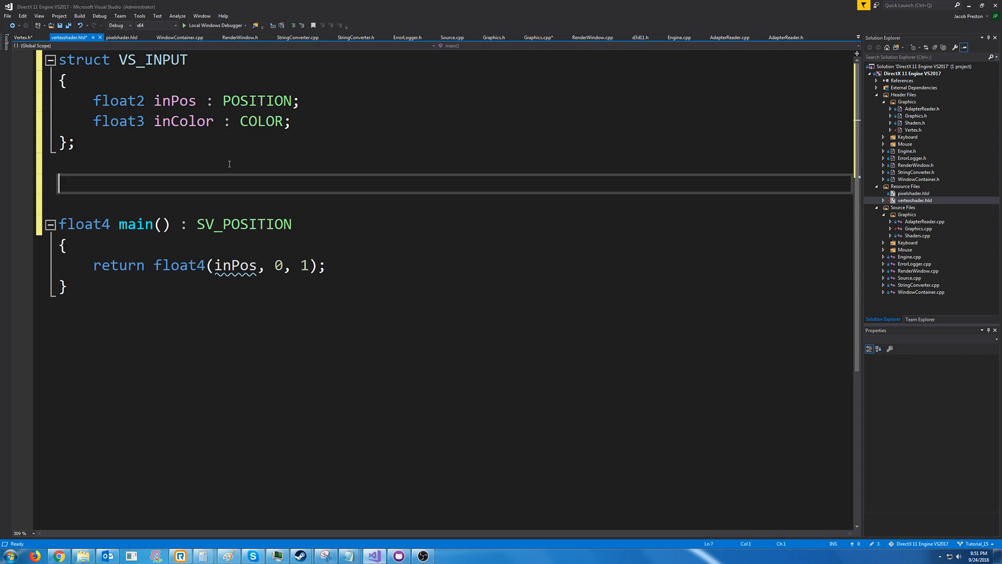
# - Define struct VS_OUTPUT with float4 outPosition : SV_POSITION and float3 outColor : COLOR
pyautogui.write('st')
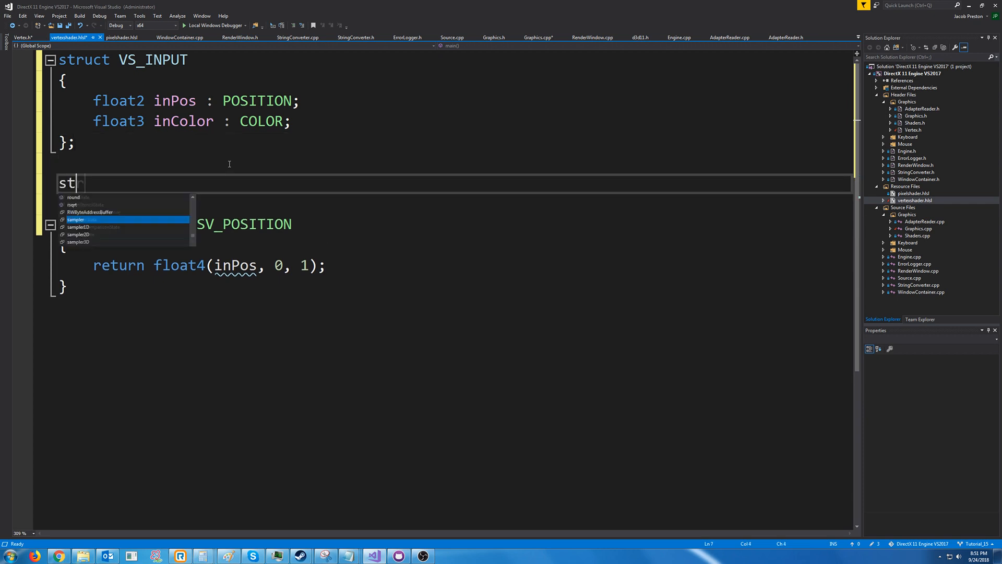
pyautogui.write('ruct VS_OUTPUT')
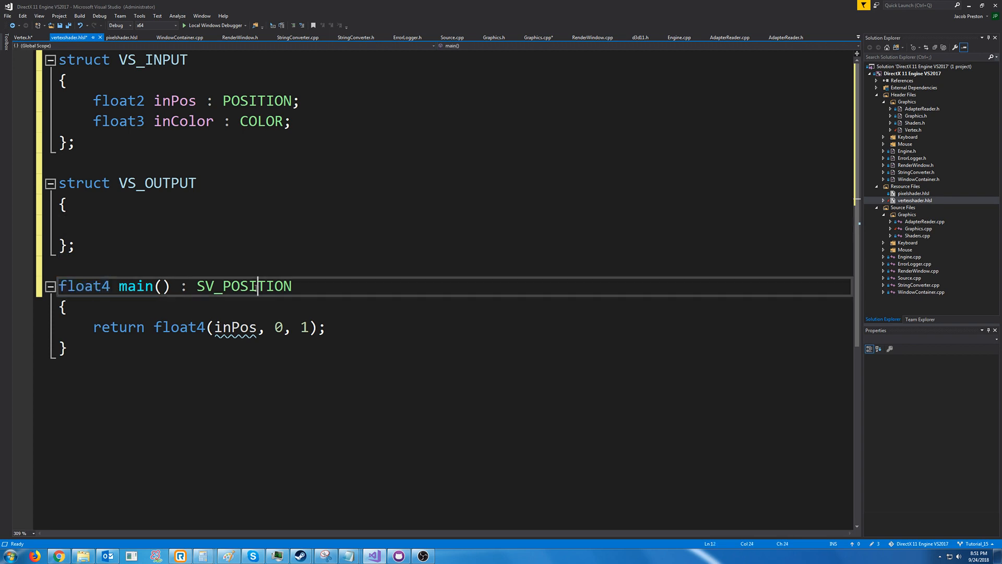
pyautogui.doubleClick(244, 286)
pyautogui.write('float4')
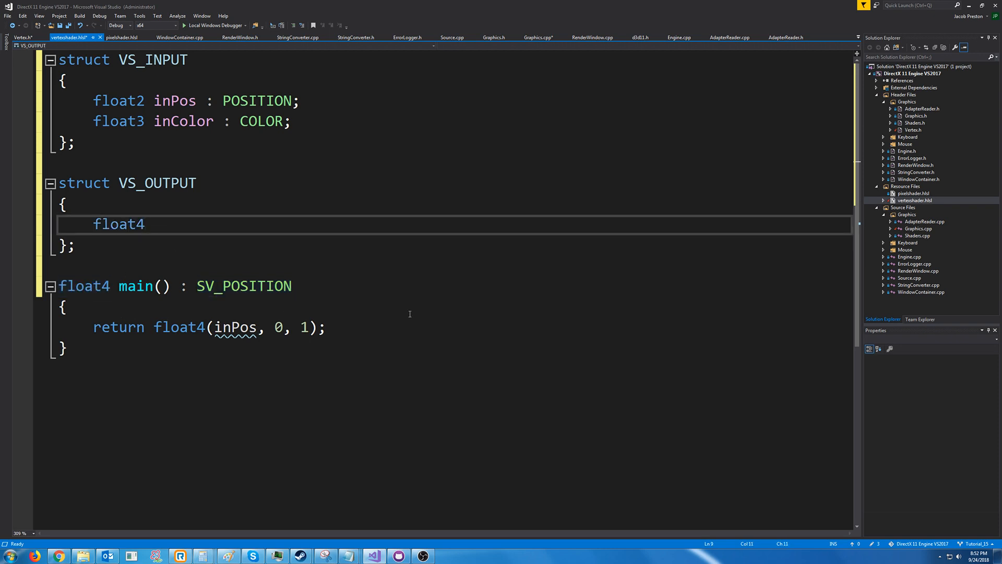
pyautogui.write('outP')
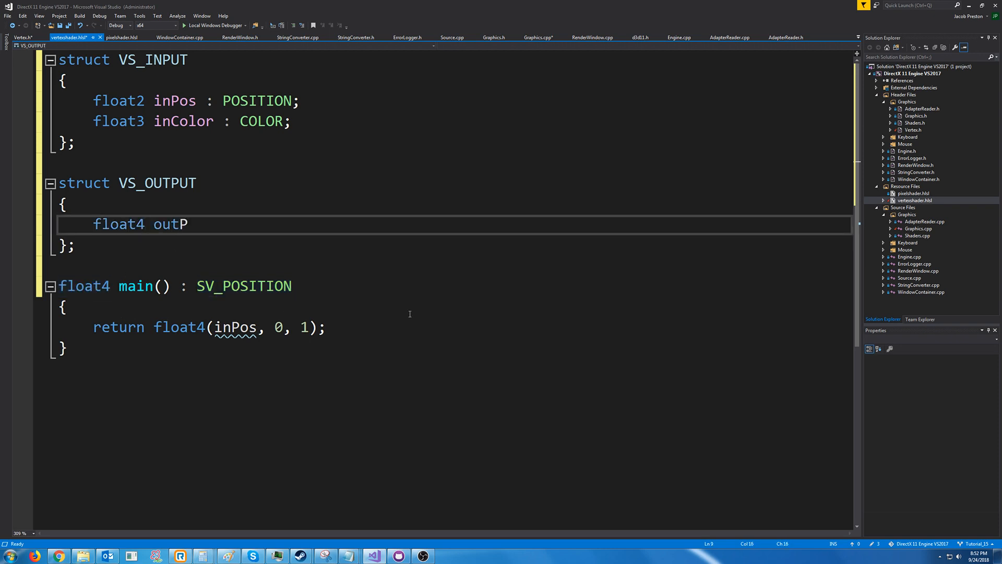
pyautogui.write('osition')
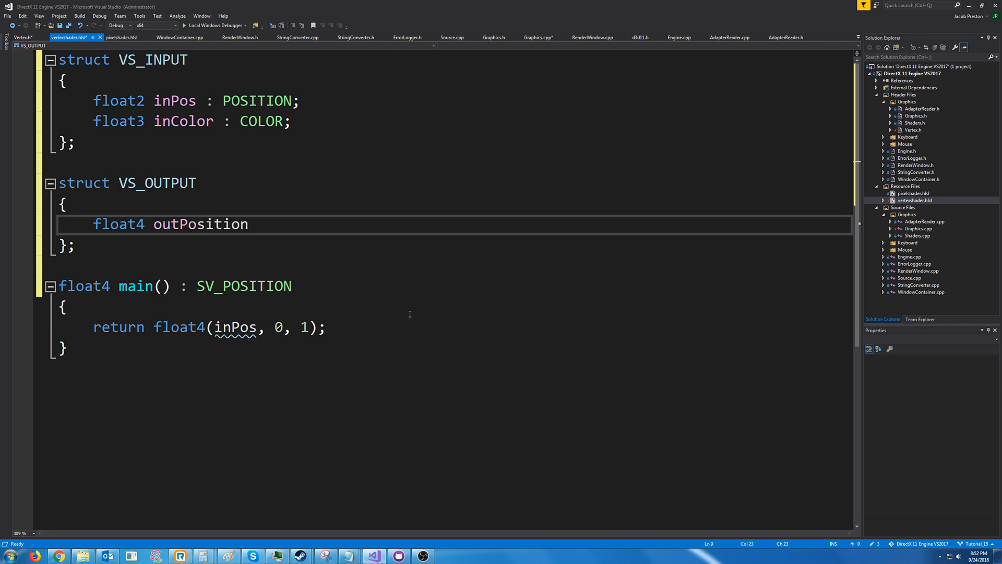
pyautogui.write(': float4')
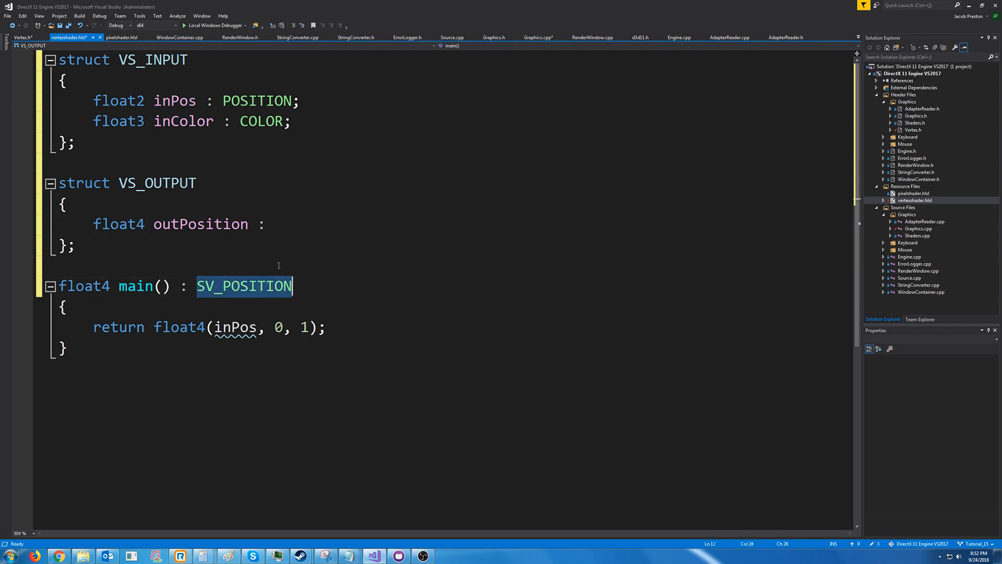
pyautogui.write('SV_POSITION;')
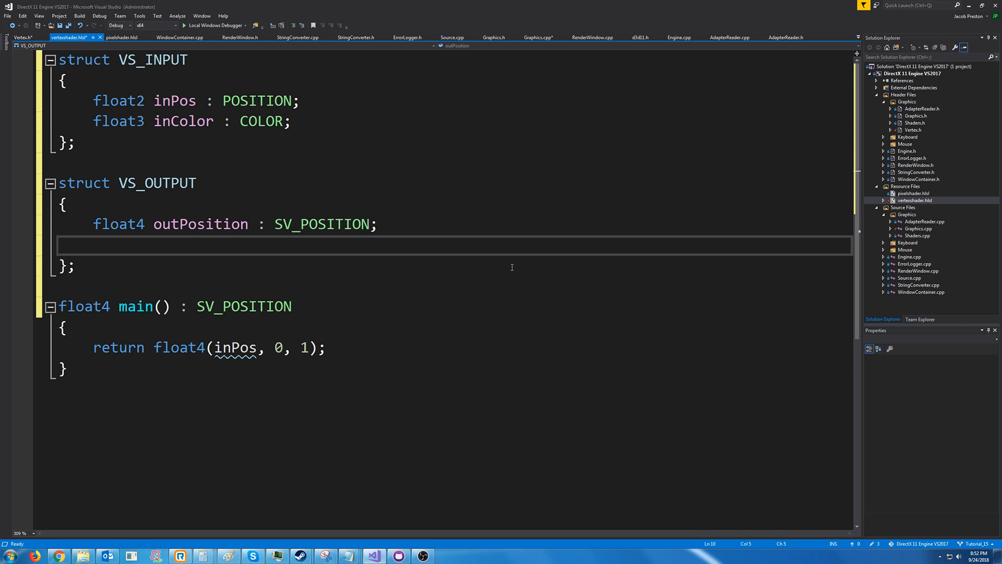
pyautogui.write('float3')
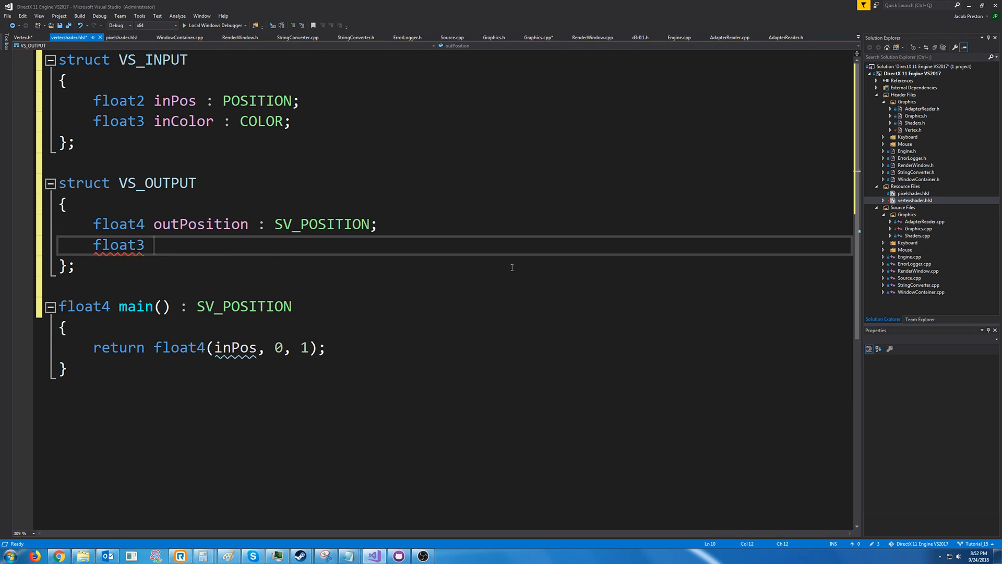
pyautogui.write('outColor')
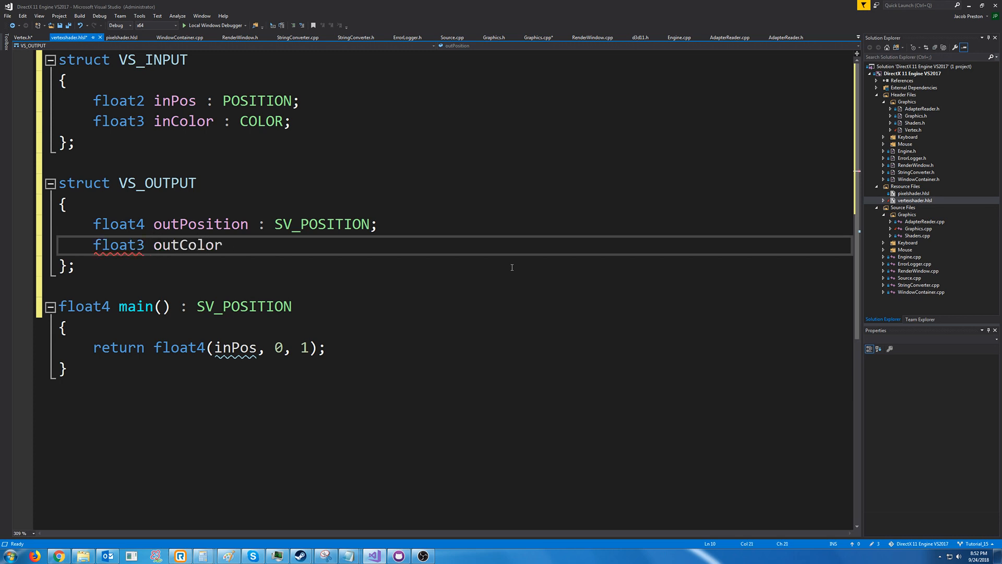
pyautogui.write(': COLOR;')
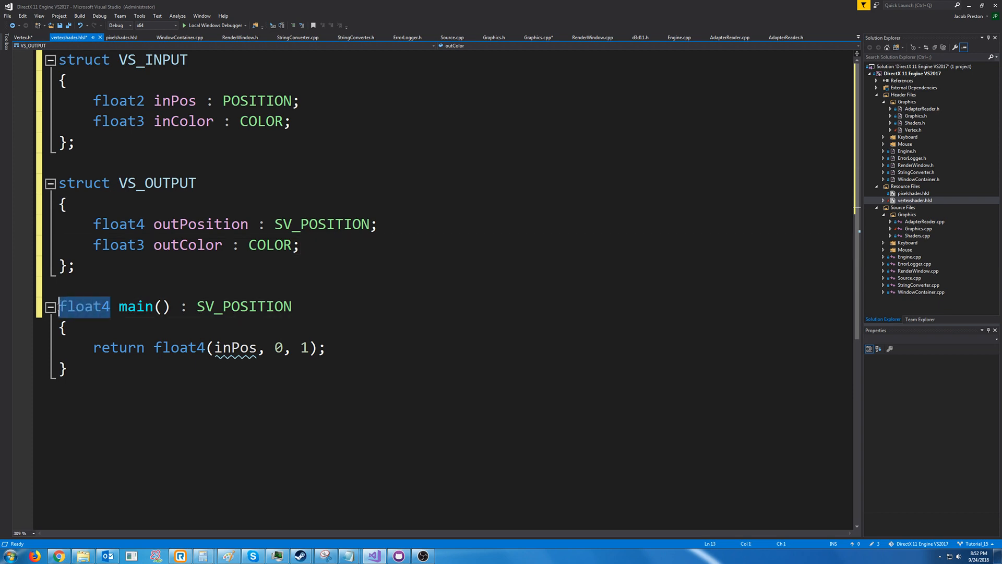
# - Change main's signature to VS_OUTPUT main(VS_INPUT input) and begin declaring a VS_OUTPUT variable
pyautogui.write('VS_OUTPUT main(')
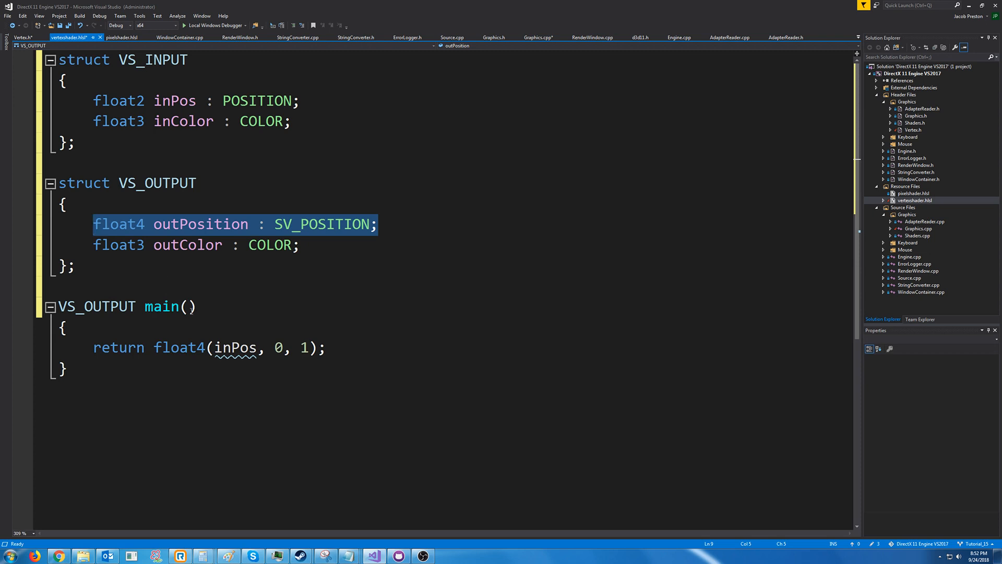
pyautogui.click(128, 306)
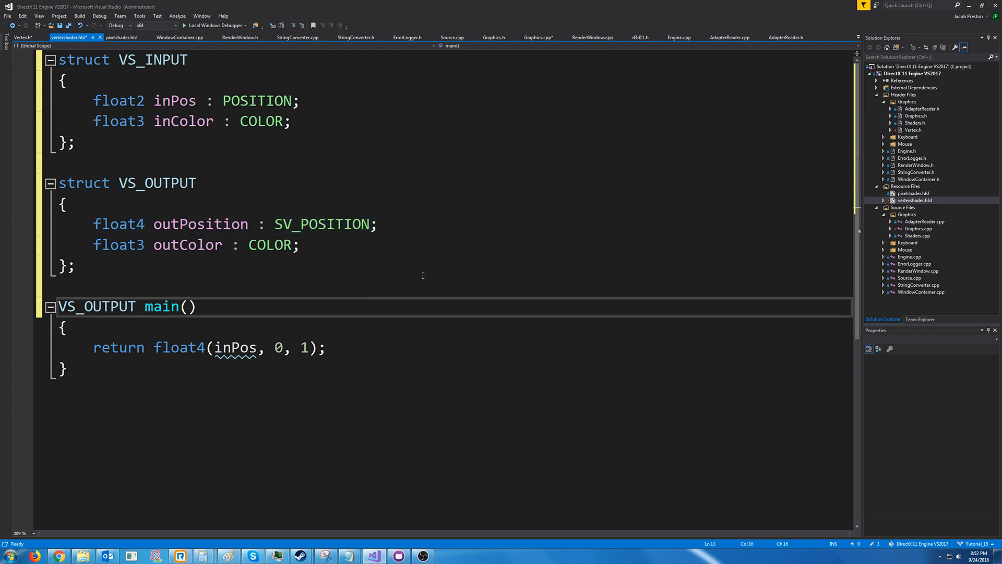
pyautogui.write('VSVS_INPUT inp')
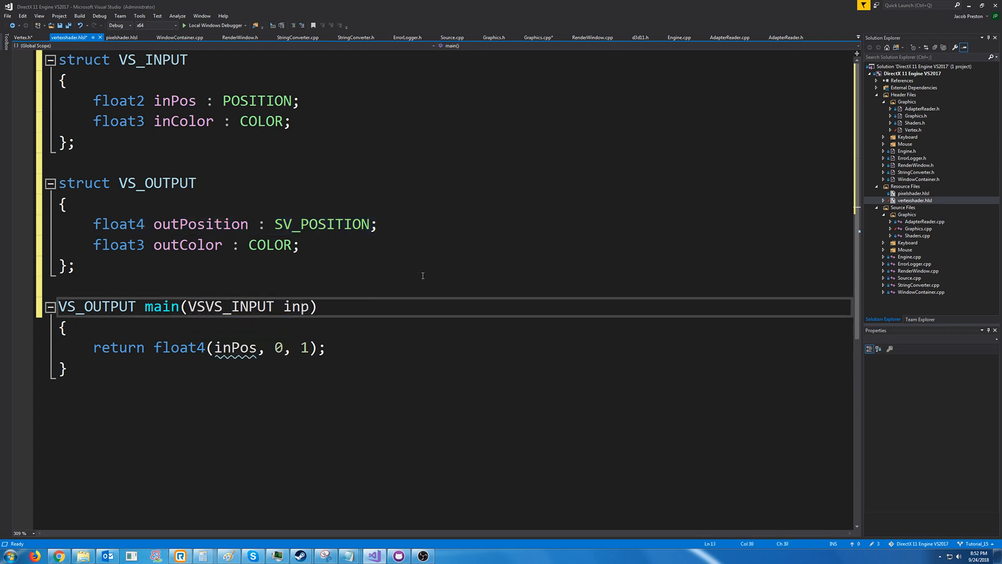
pyautogui.write('VS_INPUT input')
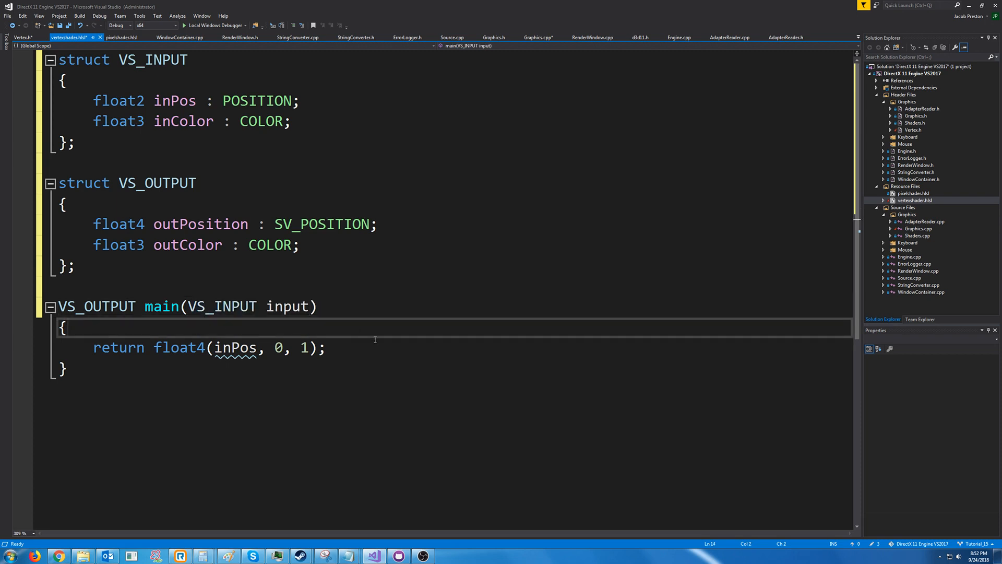
pyautogui.write('VS_OUTPUT')
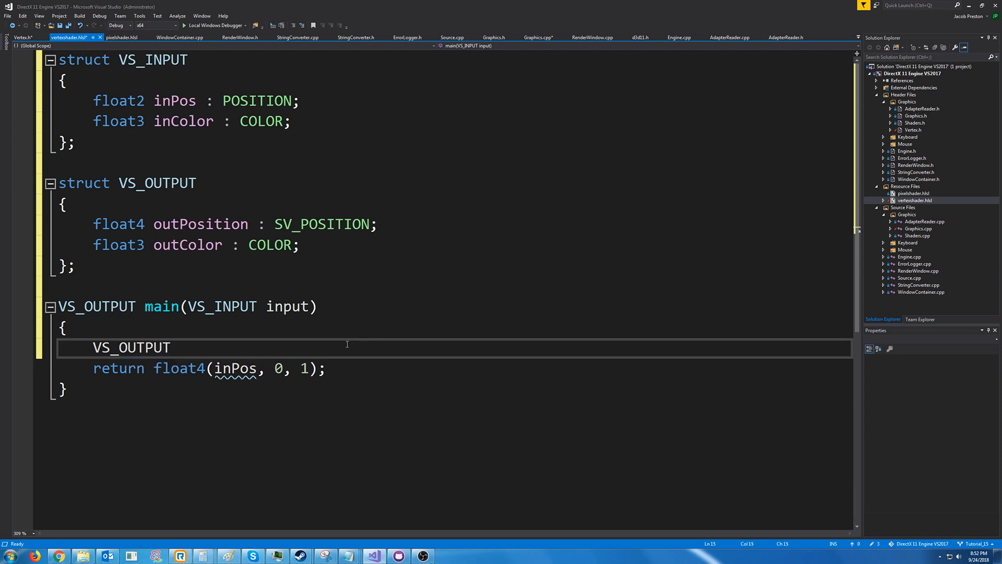
# - Set output.outPosition = float4(input.inPos, 0.0f, 1.0f) in the vertex shader
pyautogui.write('output;')
pyautogui.write('output.outPosition')
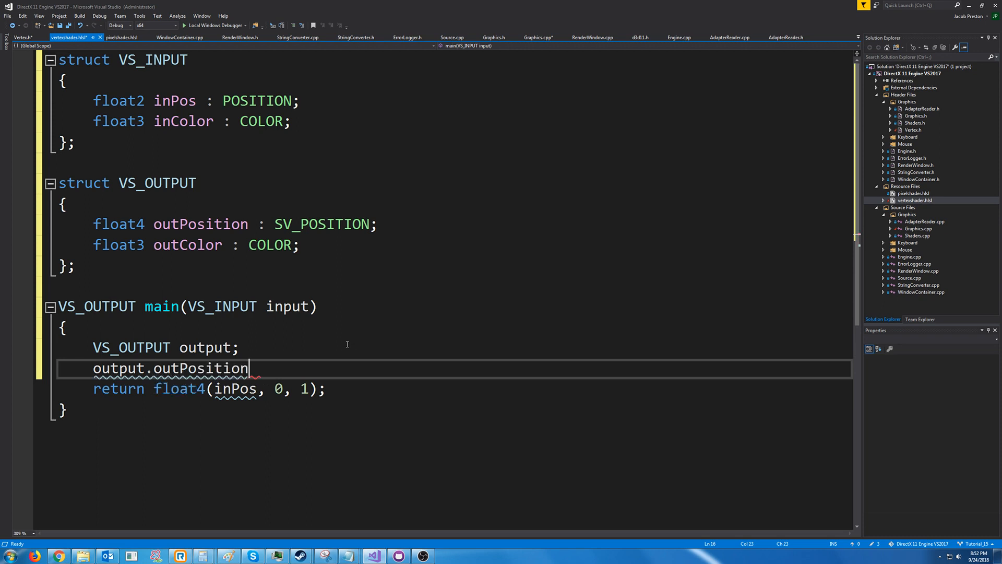
pyautogui.write('= inp')
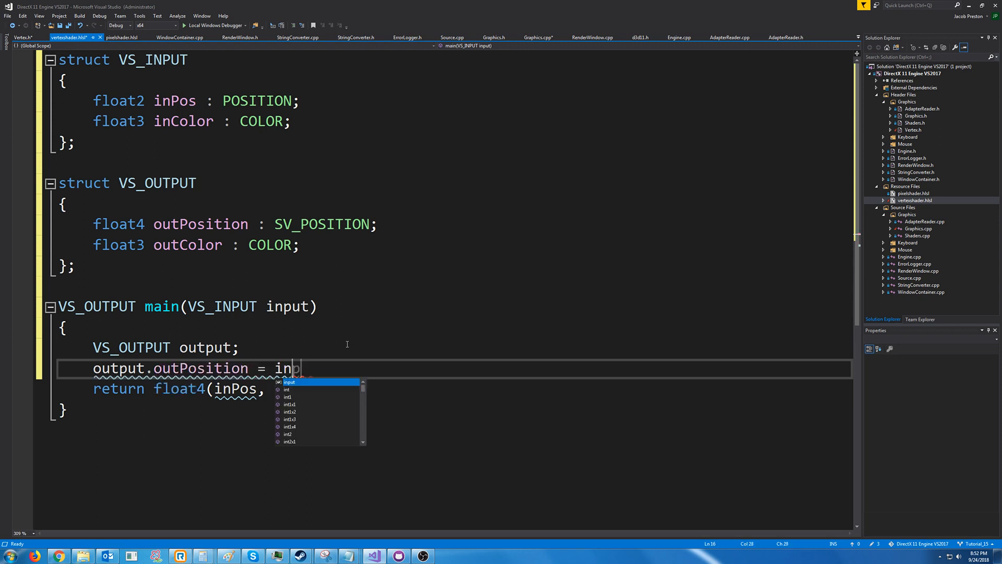
pyautogui.write('fl')
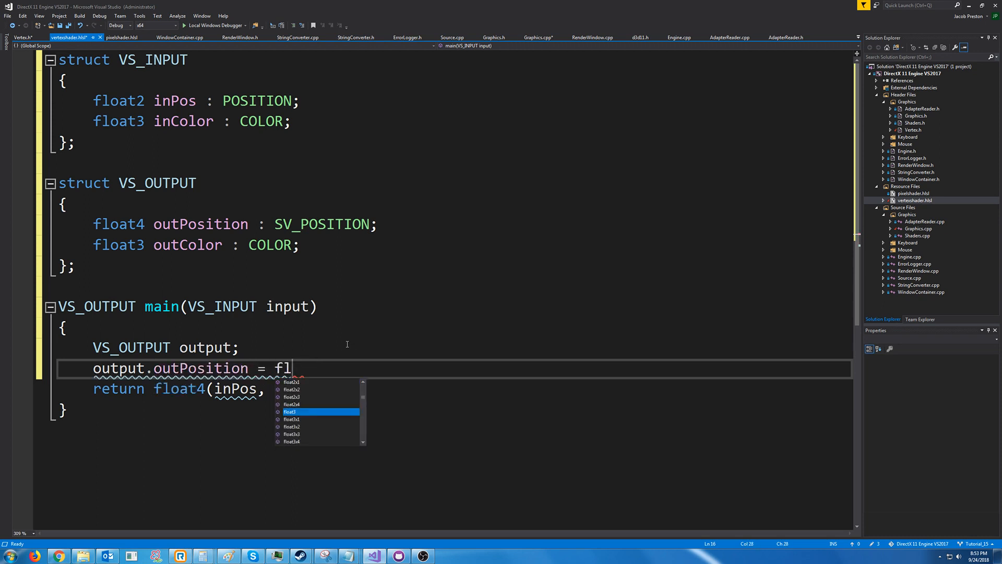
pyautogui.write('oat4(inp')
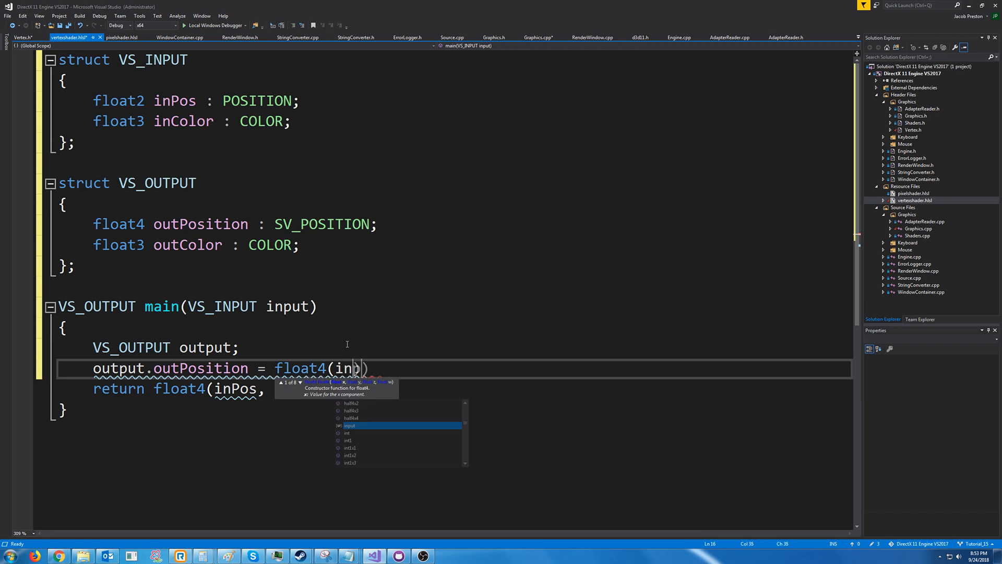
pyautogui.write('put.')
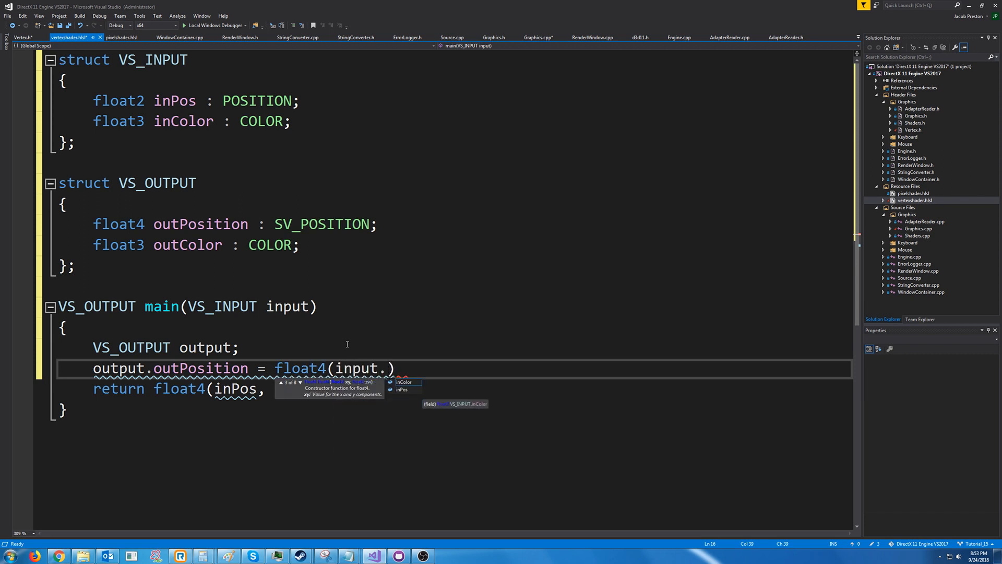
pyautogui.write('inPos)')
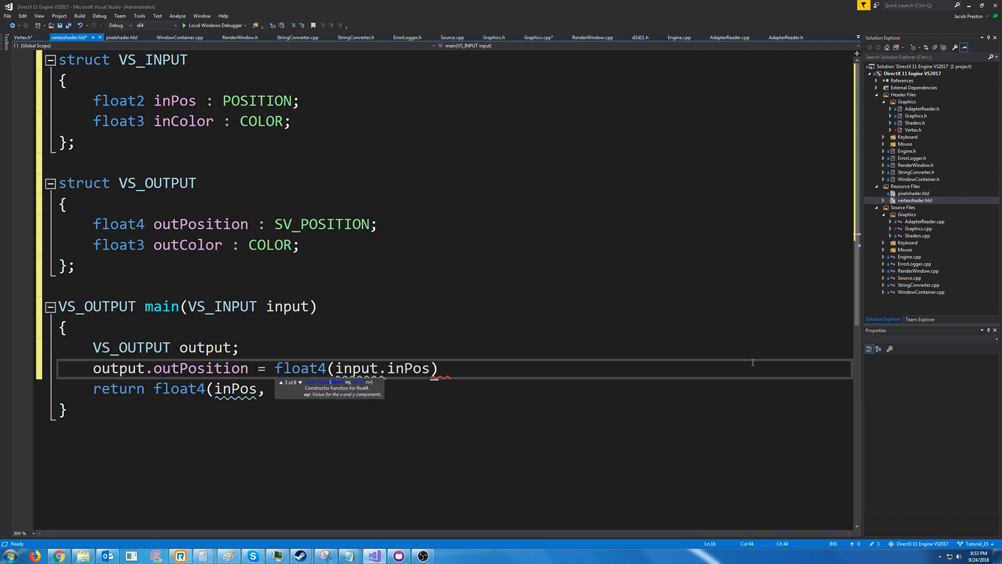
pyautogui.write(',')
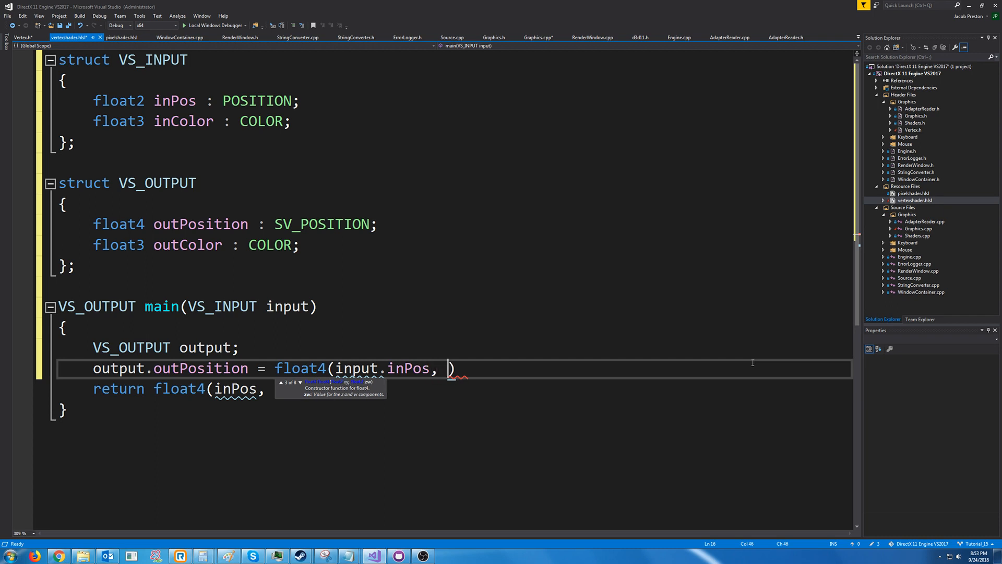
pyautogui.write('0.')
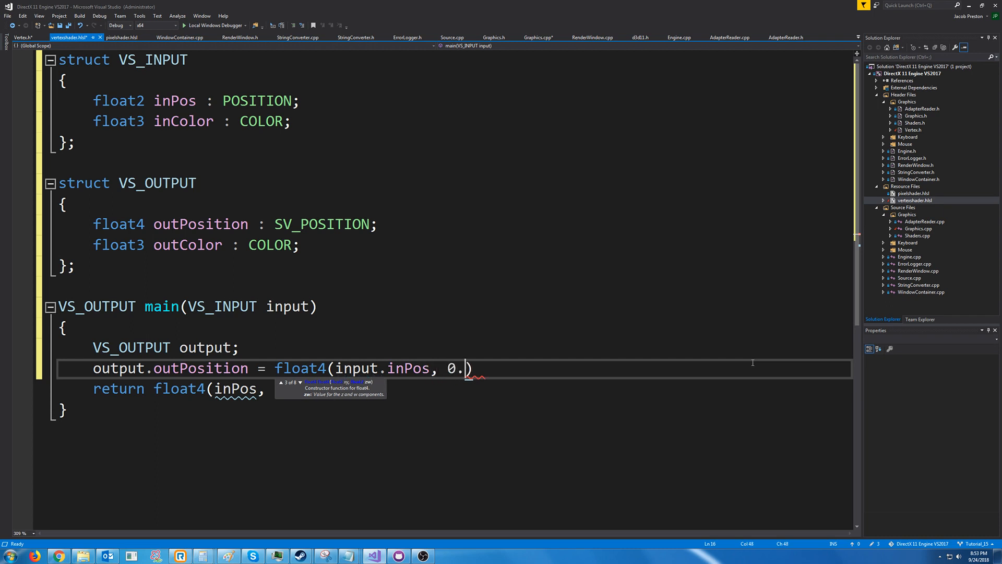
pyautogui.write('0f,')
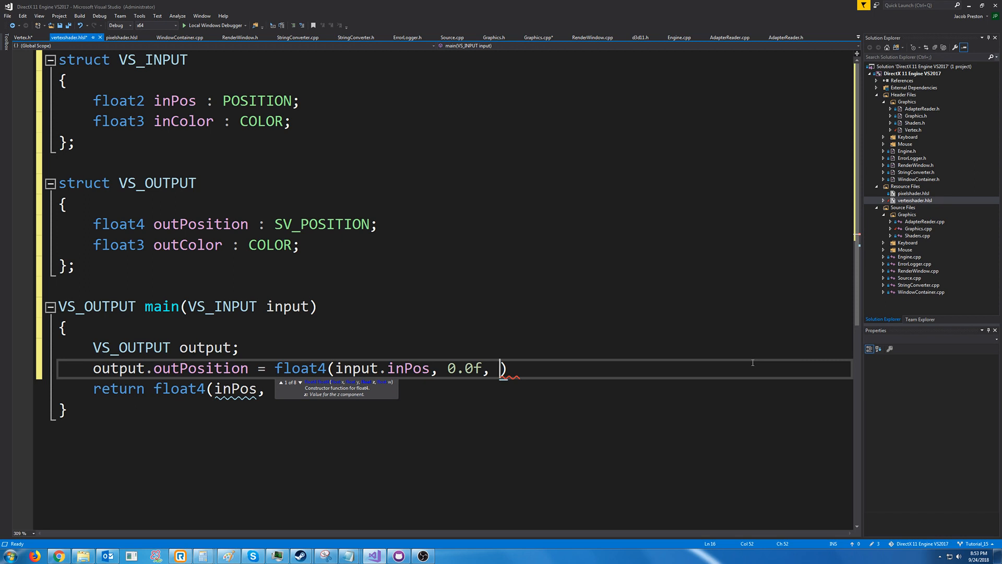
pyautogui.write('1.0f)')
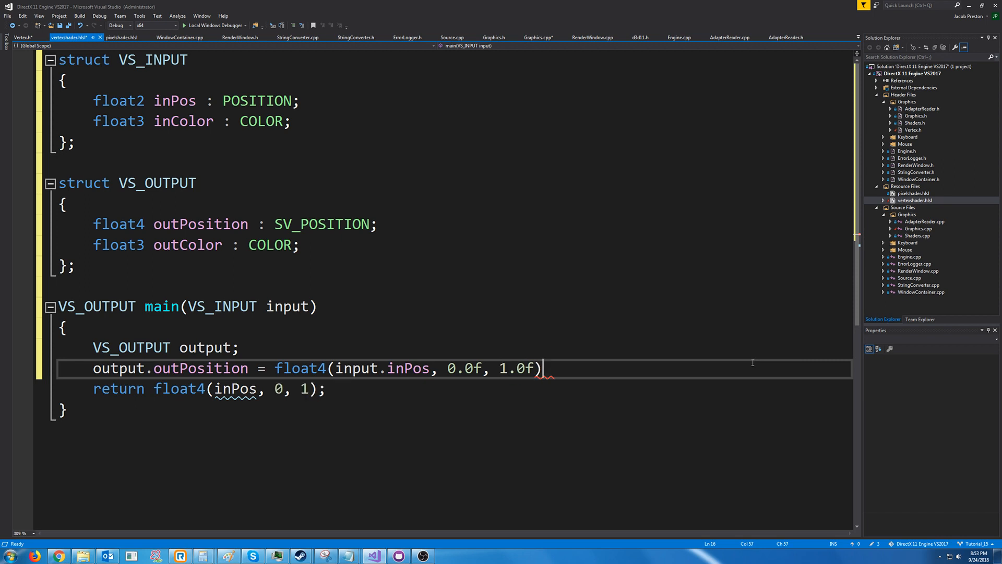
pyautogui.write(';')
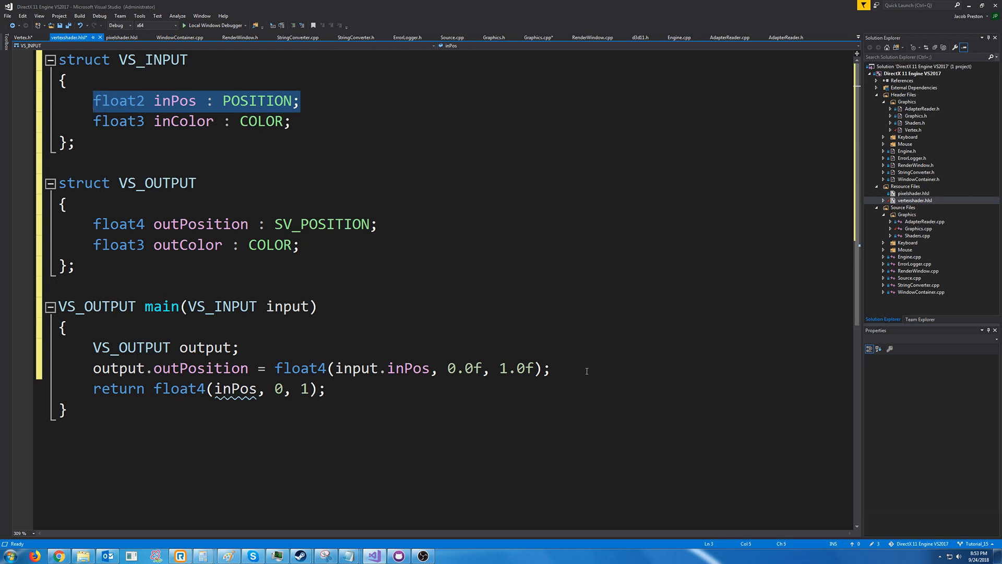
# - Set output.outColor = input.inColor, return output, and move over to pixelshader.hlsl
pyautogui.write('output.')
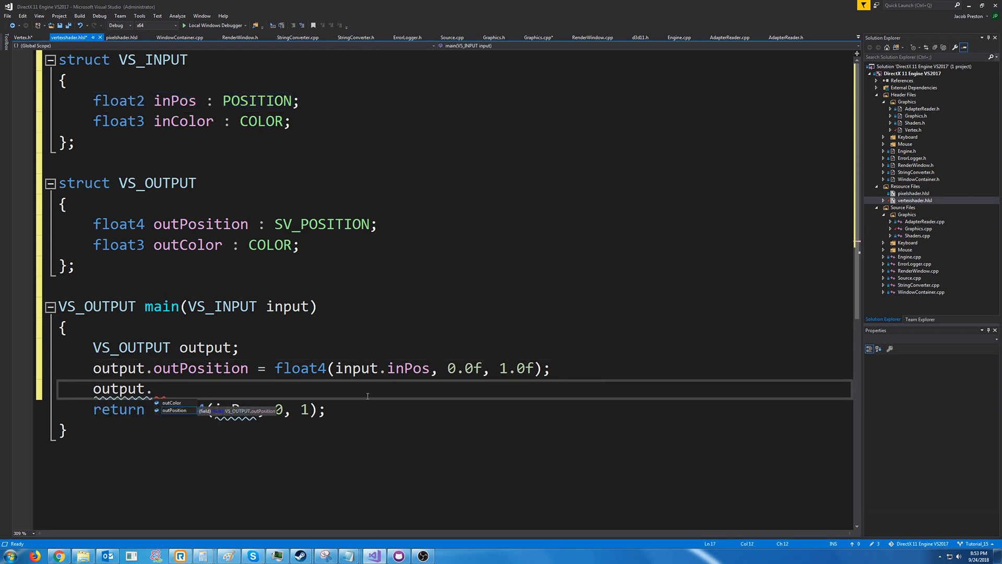
pyautogui.write('o')
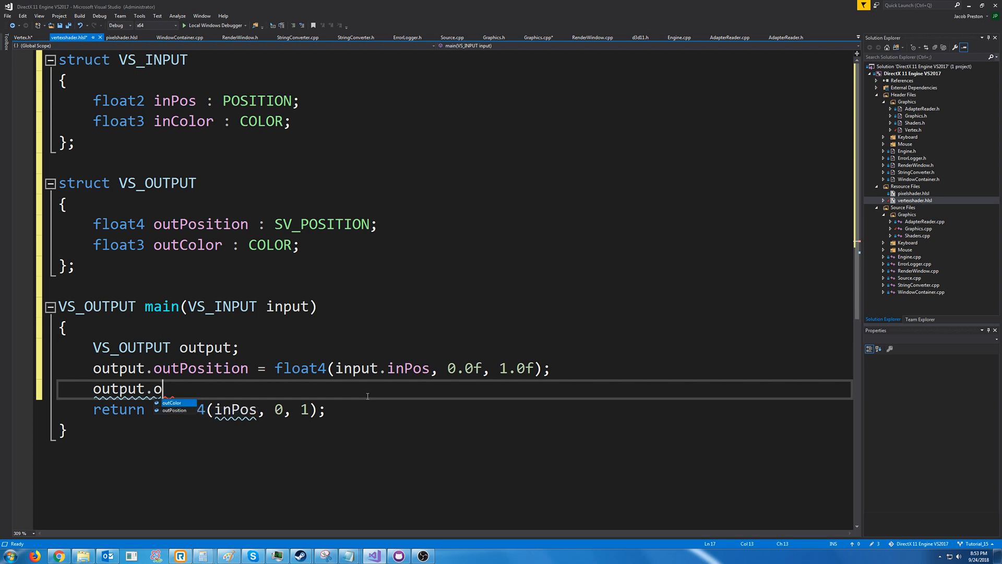
pyautogui.write('utColor =')
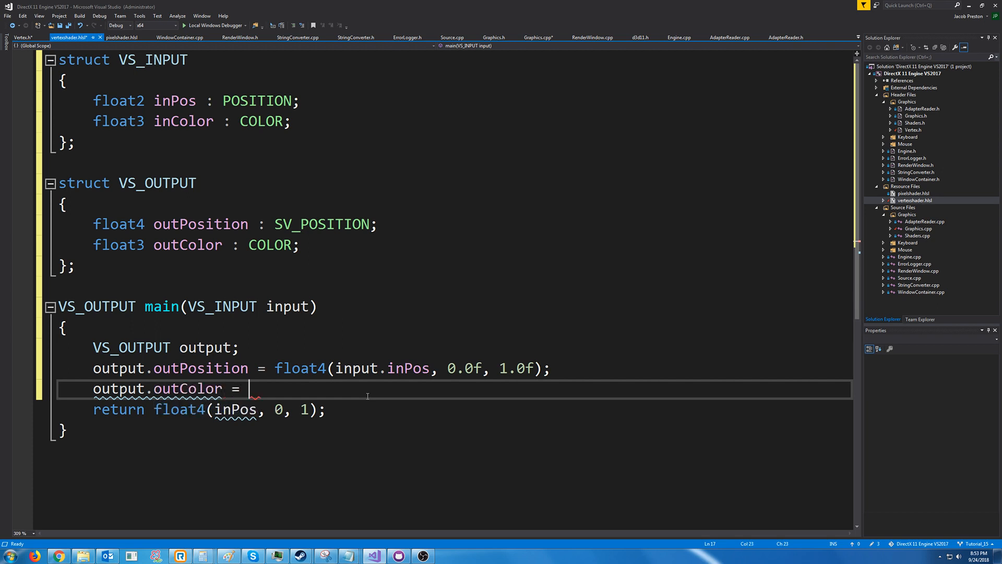
pyautogui.write('input.i')
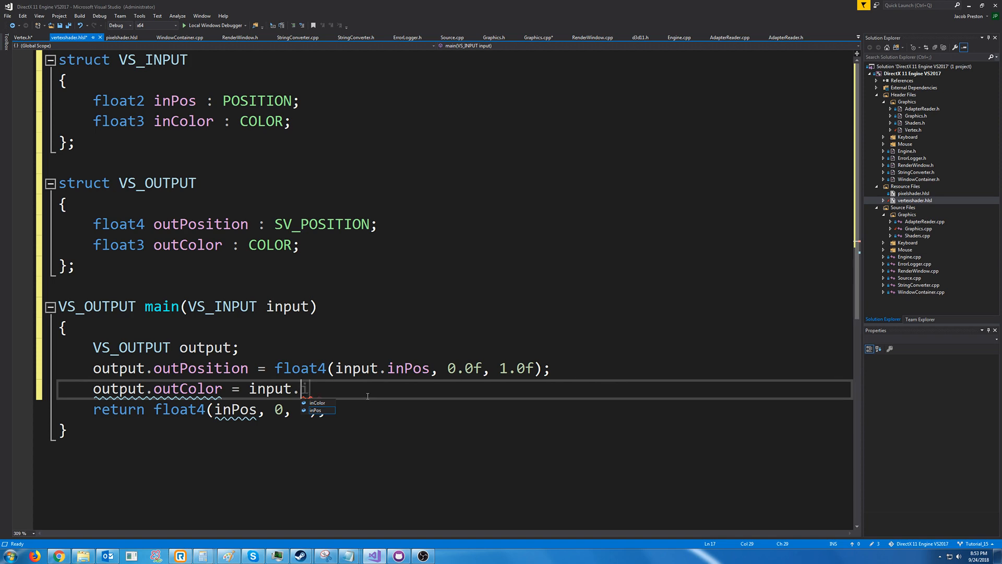
pyautogui.write('inColor;')
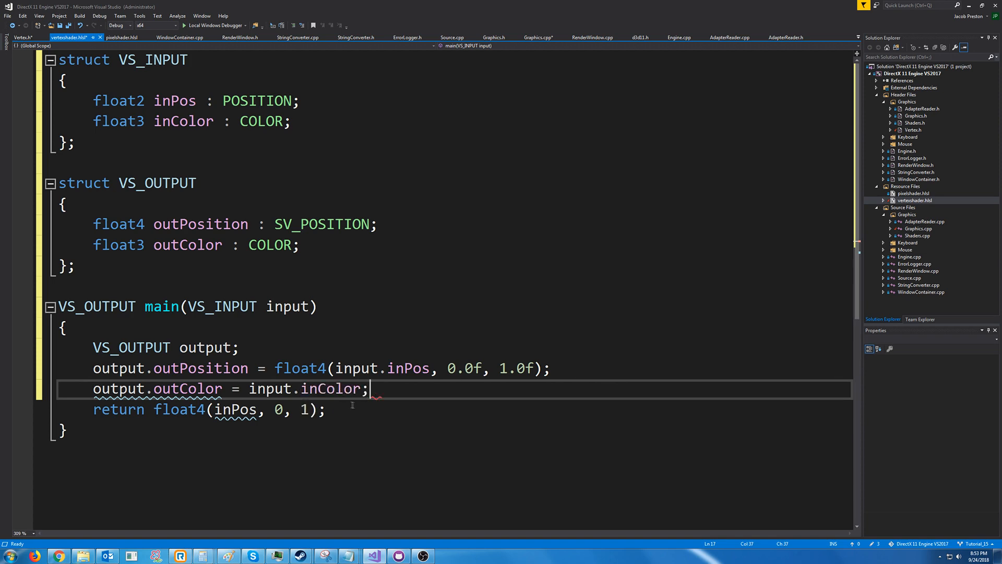
pyautogui.write('ret')
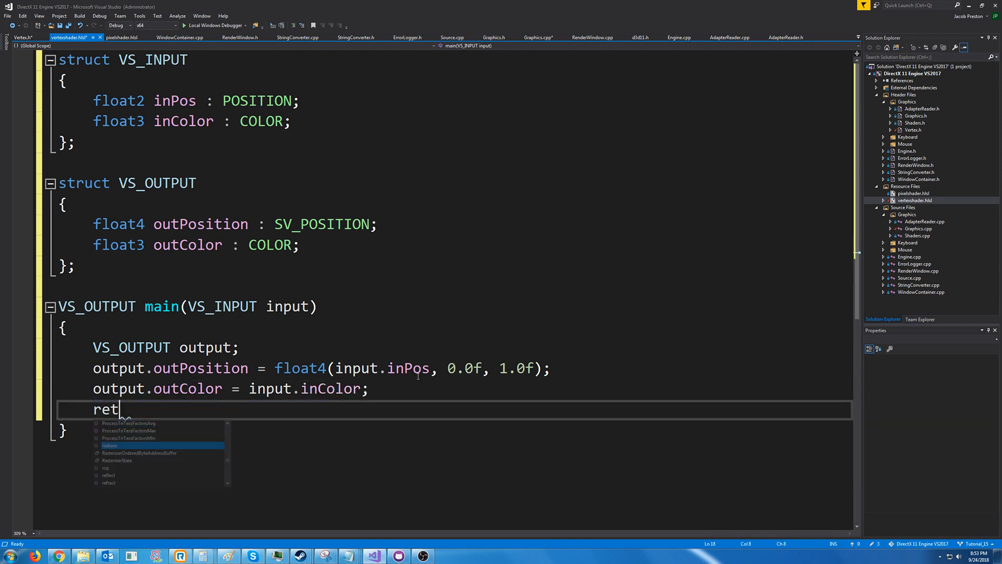
pyautogui.write('urn output;')
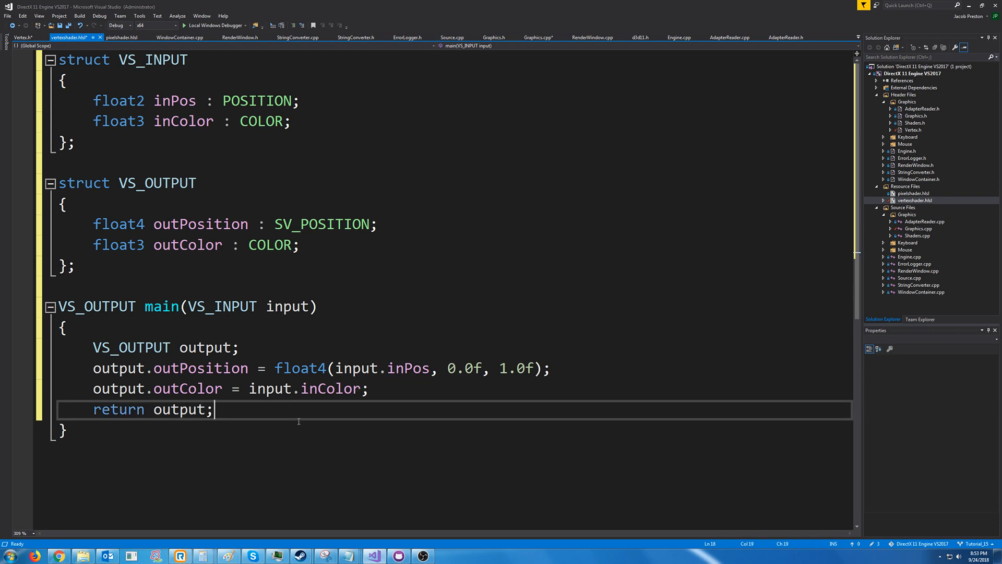
pyautogui.click(64, 430)
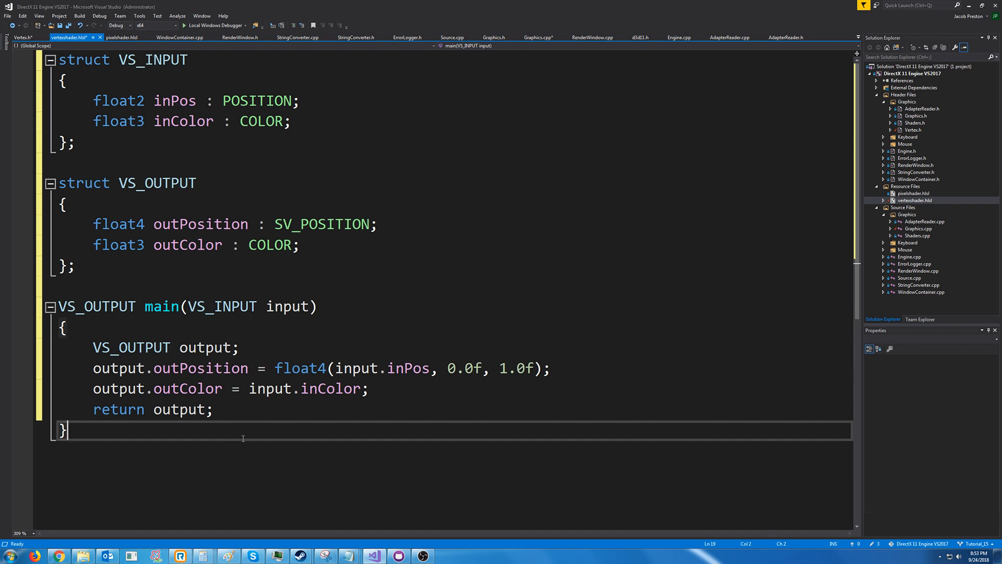
pyautogui.moveTo(192, 333)
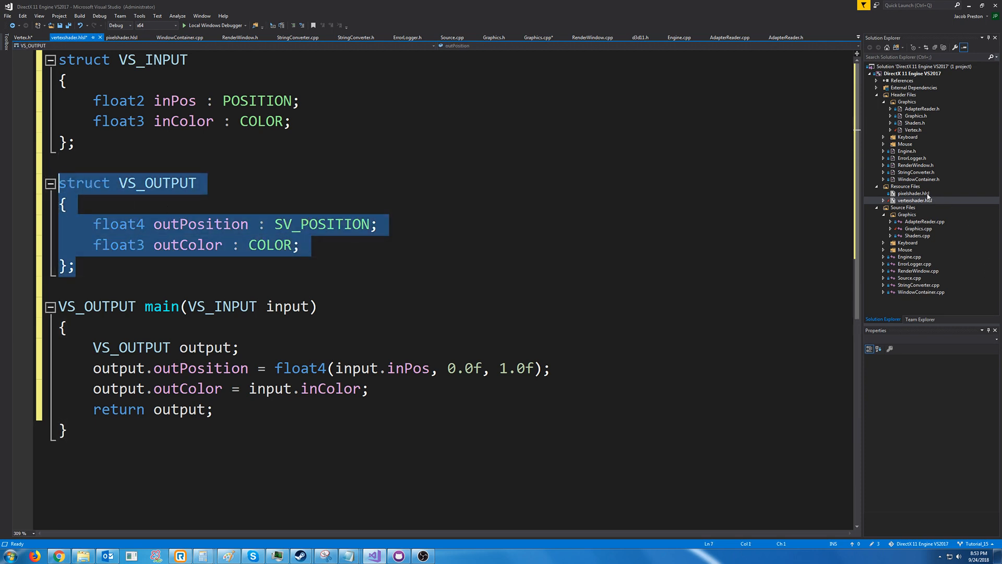
pyautogui.click(121, 38)
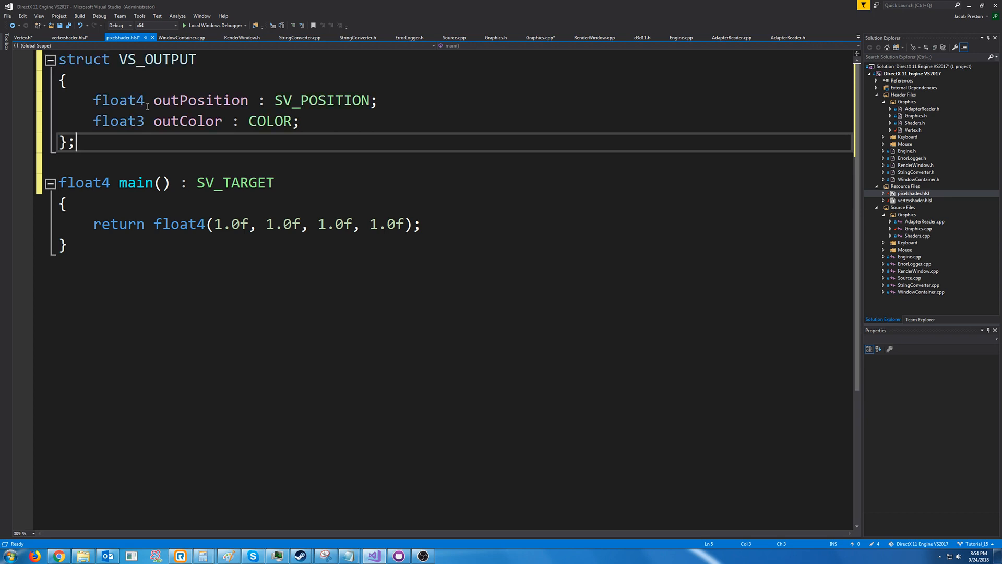
# - Rename the pasted struct to PS_INPUT and give main a PS_INPUT input parameter
pyautogui.doubleClick(156, 58)
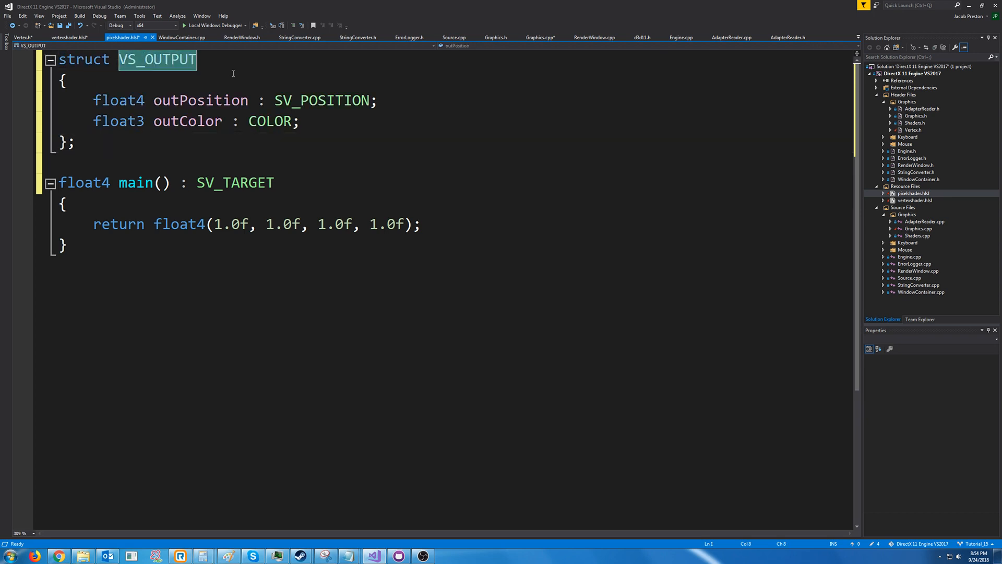
pyautogui.write('PS_INPUT')
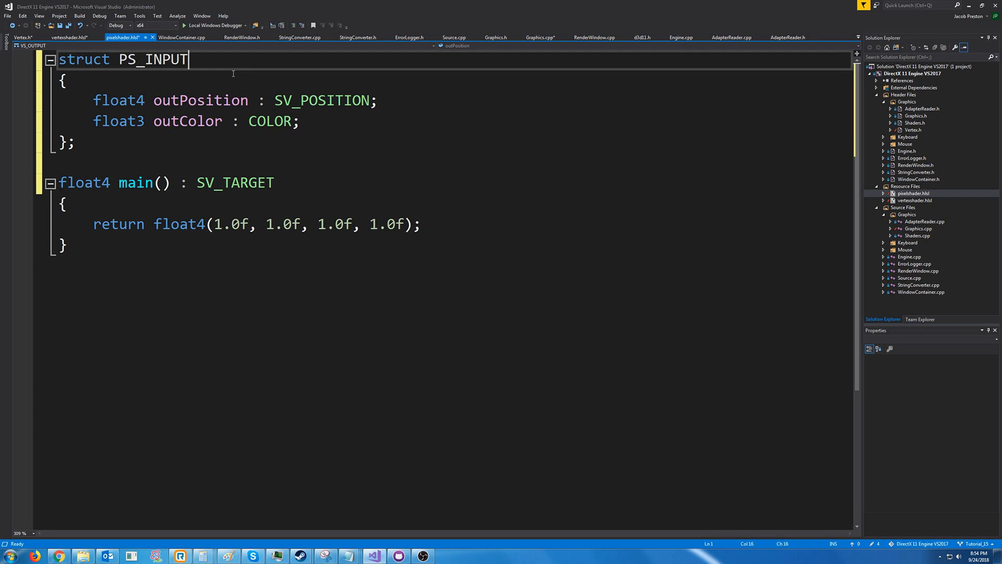
pyautogui.click(164, 181)
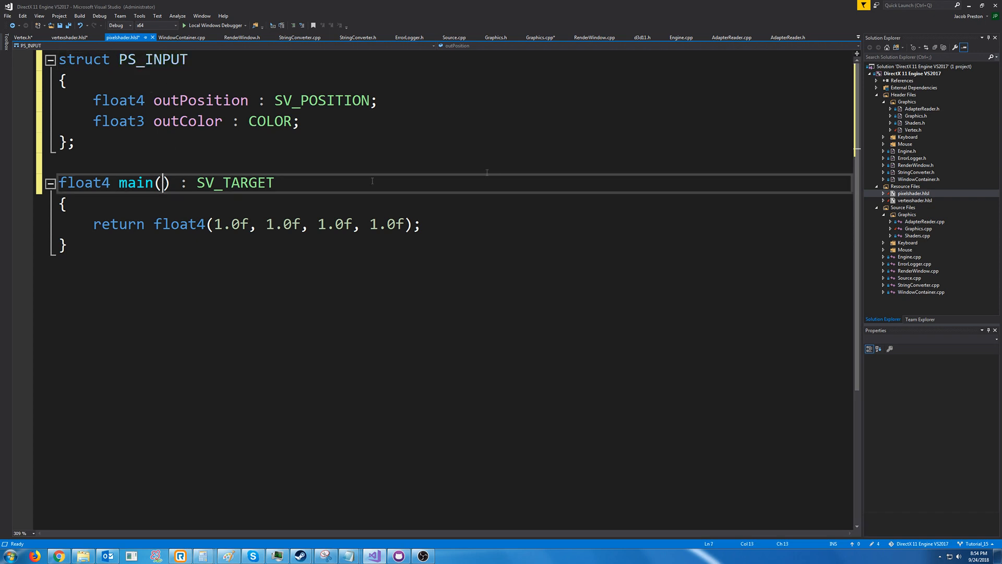
pyautogui.write('PS_INPUT')
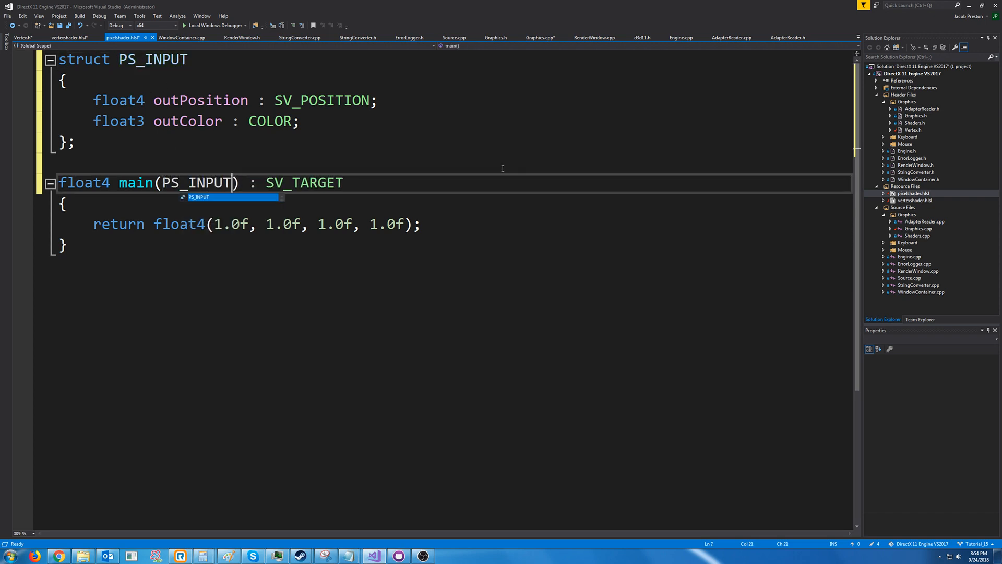
pyautogui.write('PS_INPUT input')
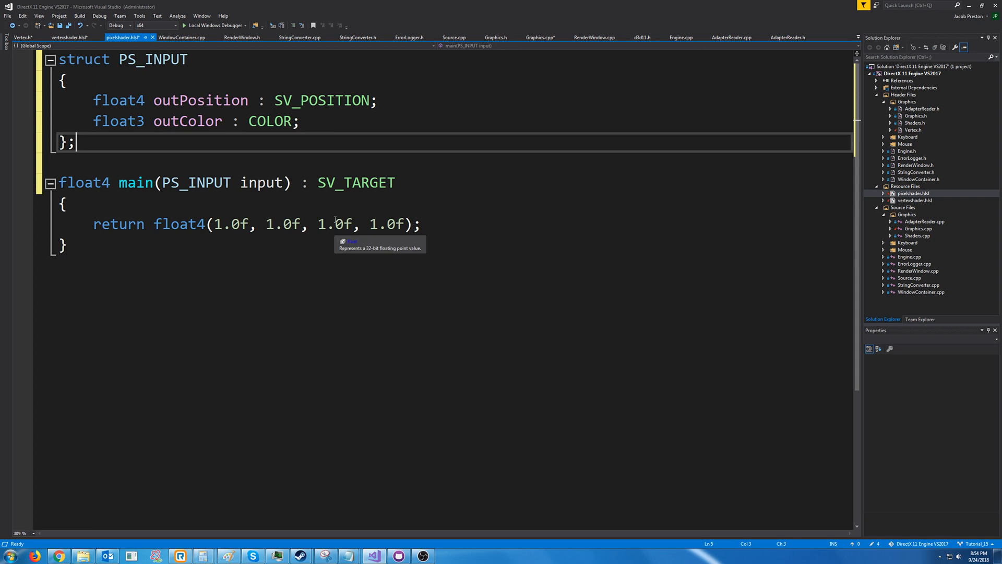
pyautogui.moveTo(196, 227)
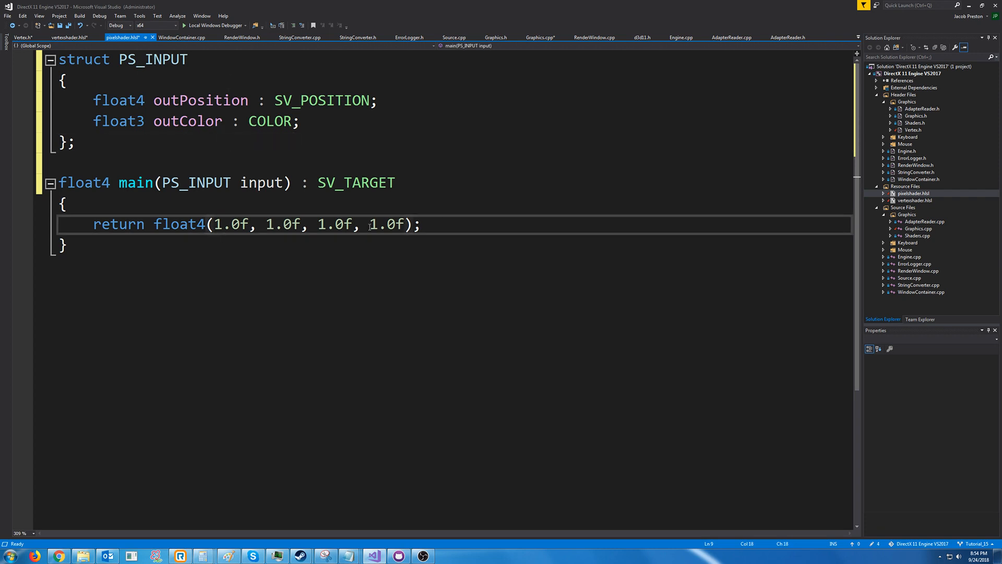
# - Replace the white colour components so main returns float4(input.inColor, 1.0f)
pyautogui.moveTo(214, 225); pyautogui.dragTo(360, 224)
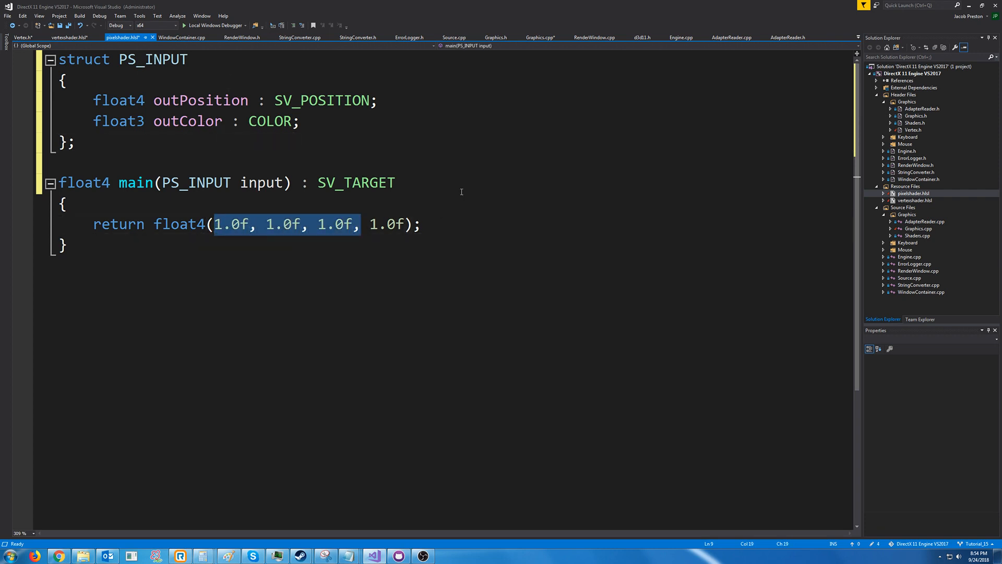
pyautogui.write('ou')
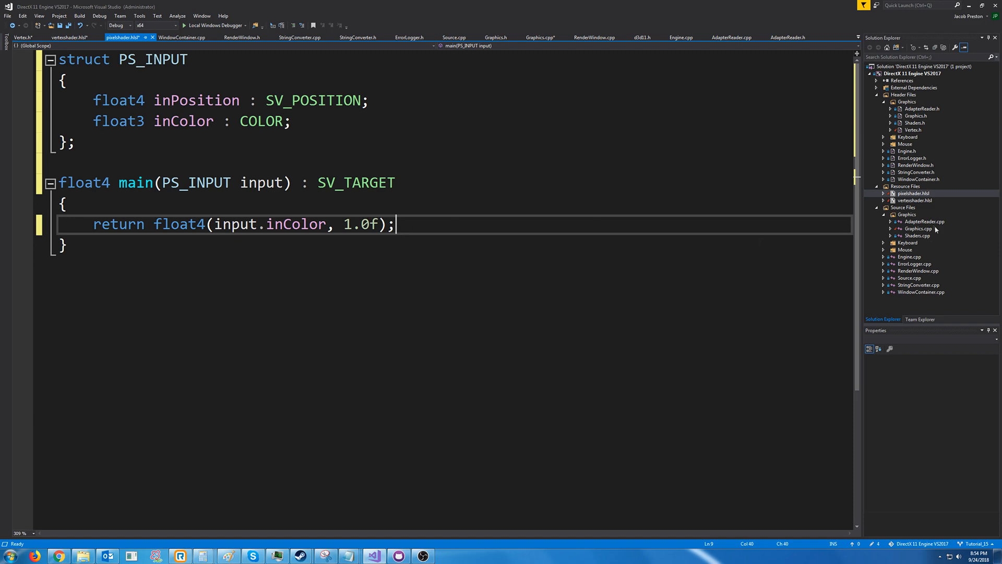
# - Bring up Graphics.cpp from Solution Explorer and look at its InitializeShaders code
pyautogui.click(539, 38)
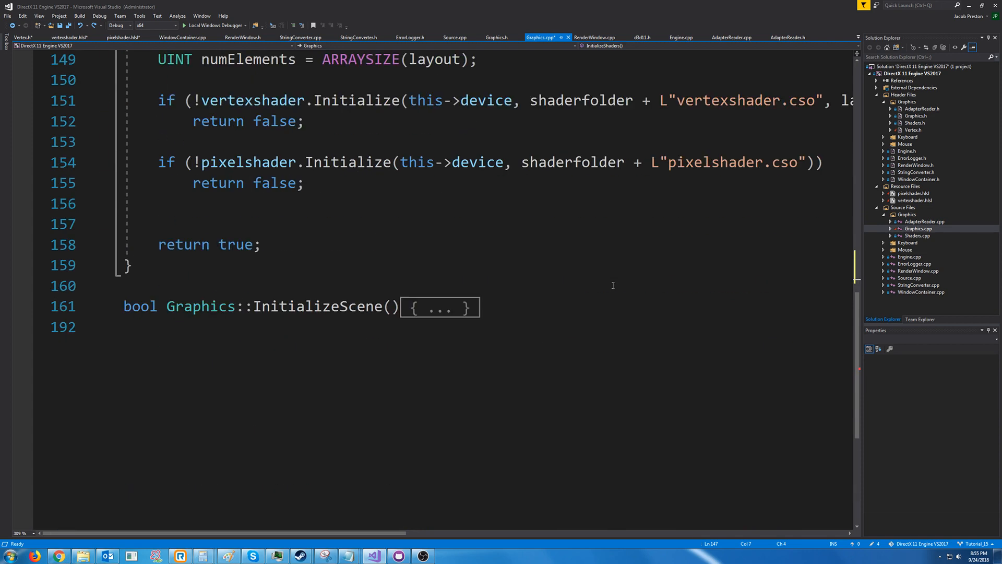
pyautogui.doubleClick(201, 306)
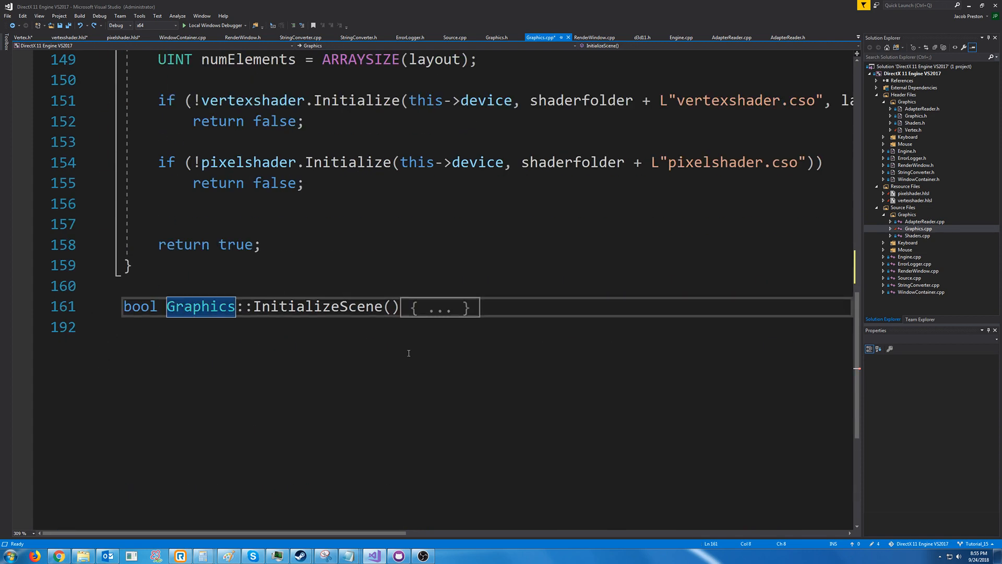
pyautogui.click(104, 306)
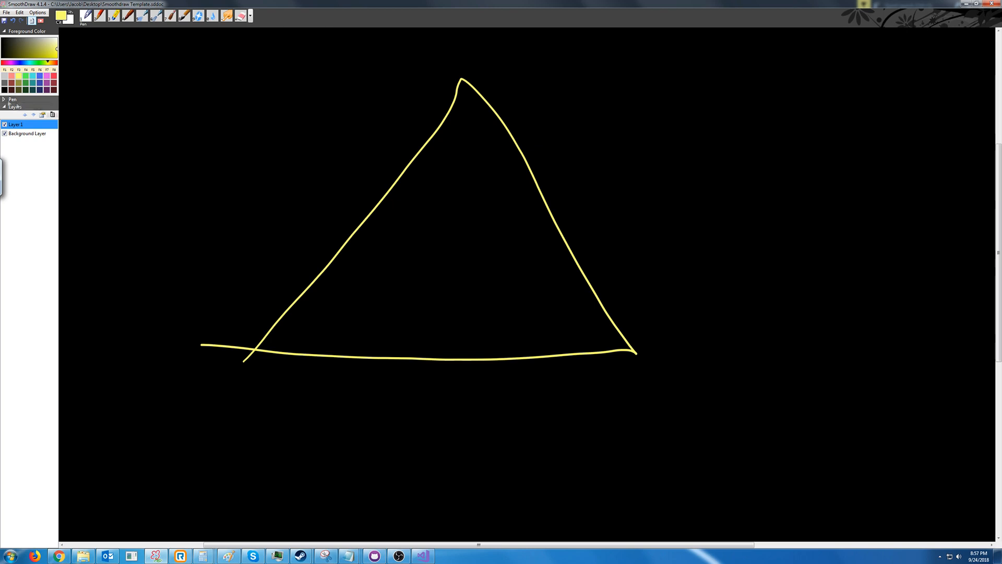
# - Dab red, blue and green palette colours onto the bottom-left, top and bottom-right triangle corners
pyautogui.click(54, 81)
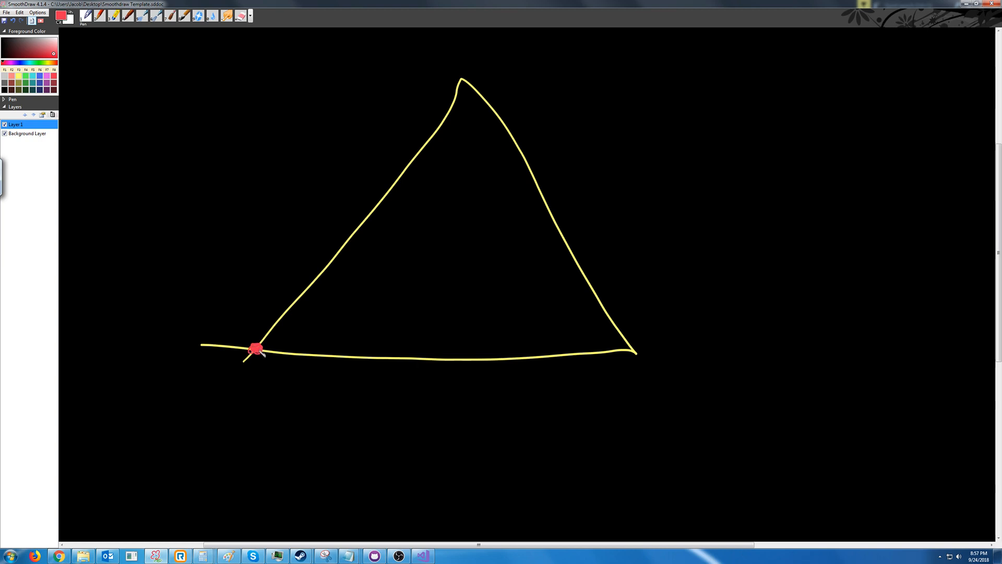
pyautogui.click(46, 80)
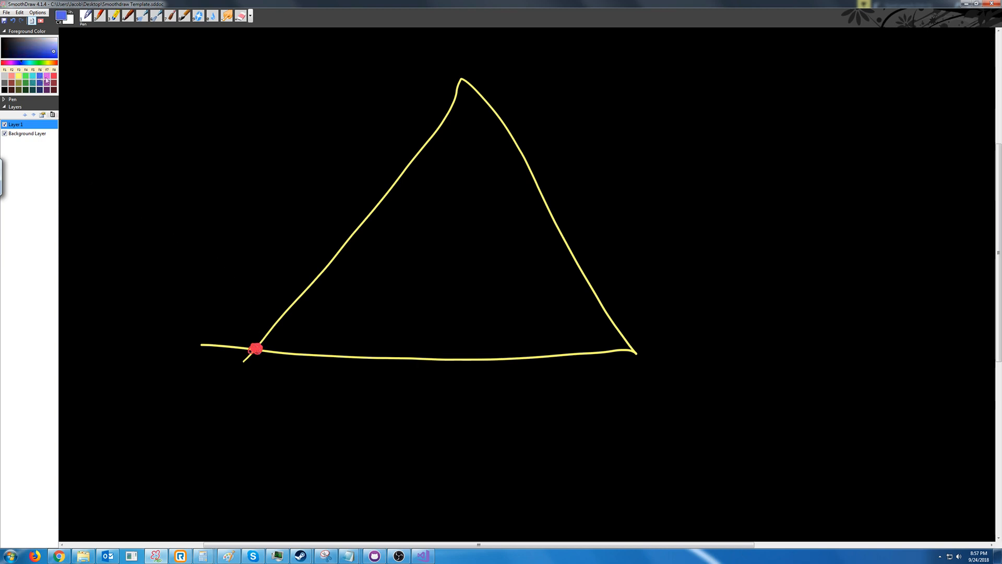
pyautogui.moveTo(462, 78)
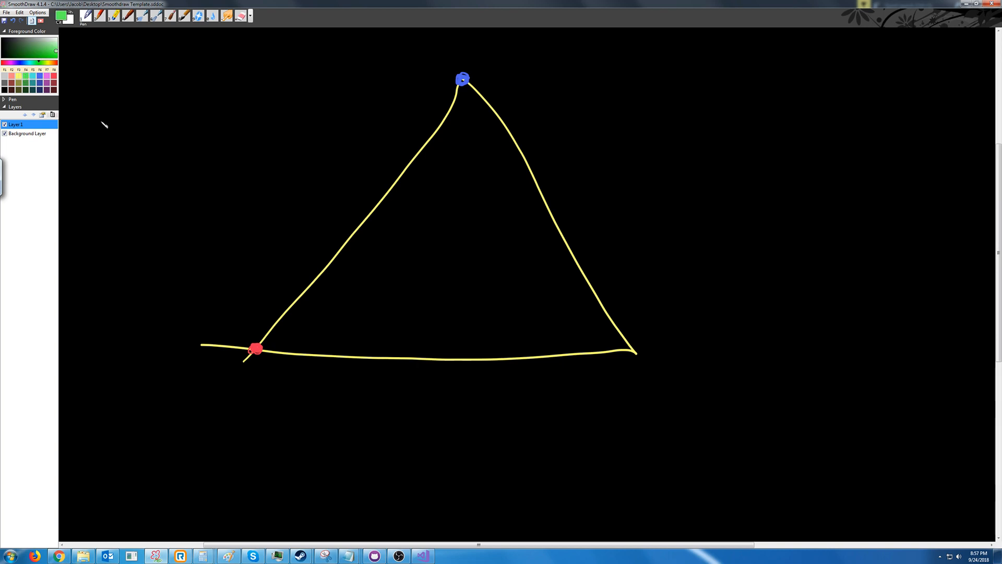
pyautogui.click(634, 348)
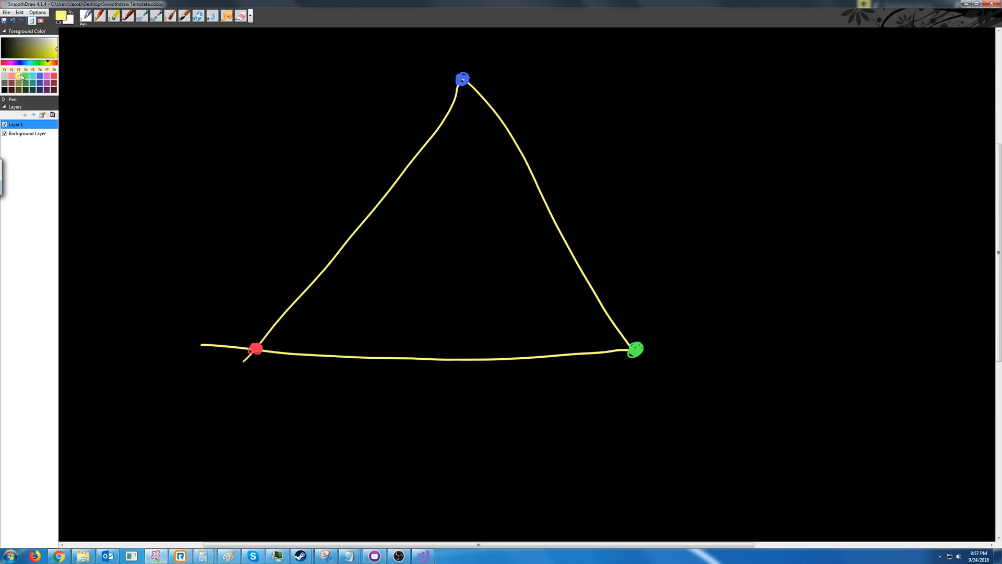
pyautogui.moveTo(286, 349)
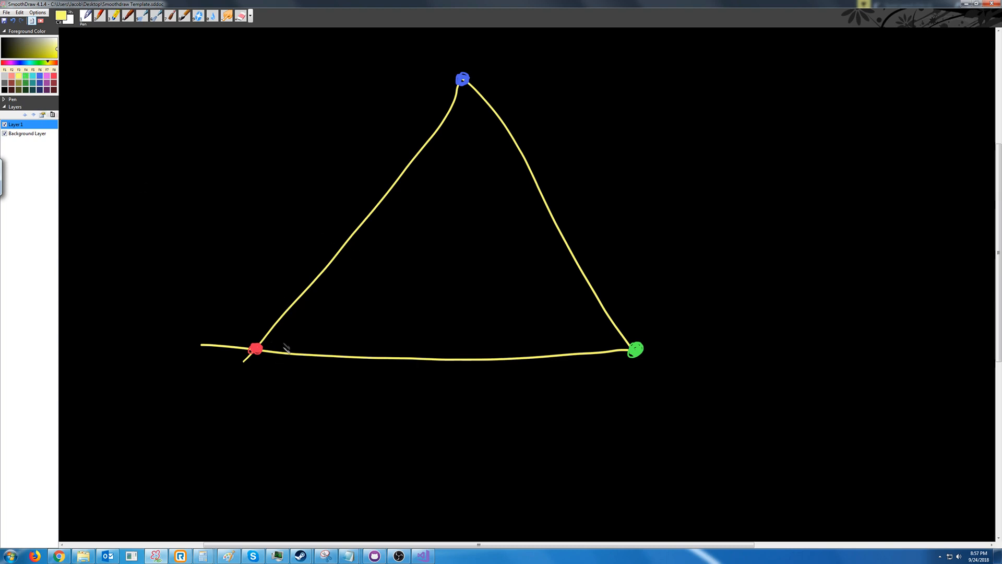
pyautogui.moveTo(332, 262)
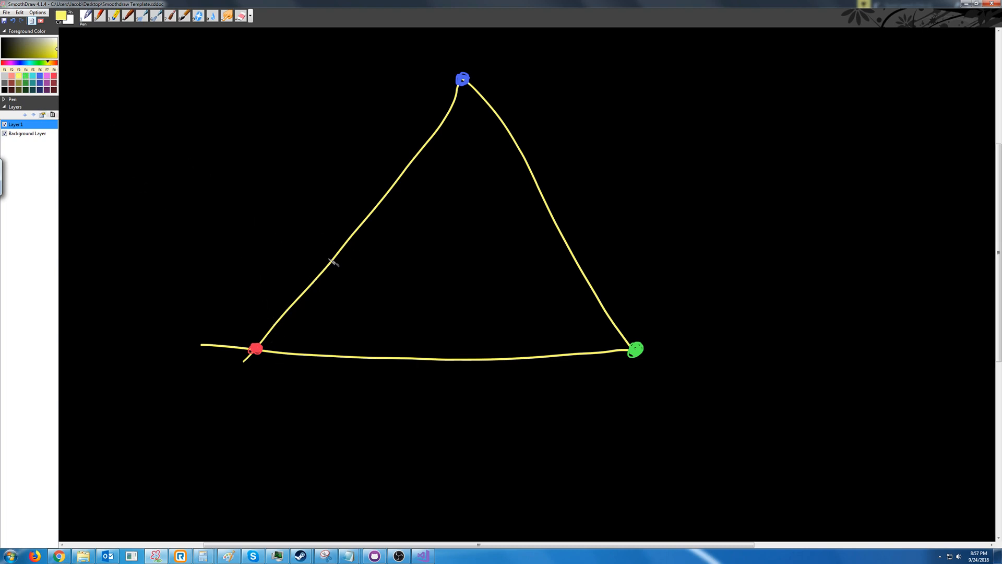
pyautogui.moveTo(255, 318)
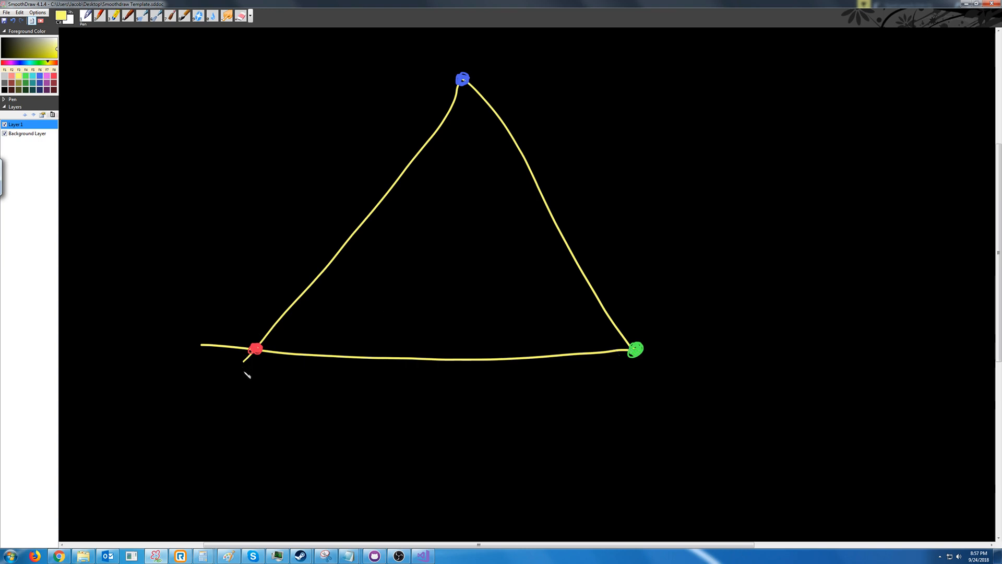
# - Ring the coloured corner dots and label the red corner -0.5,-0.5 with an arrow
pyautogui.moveTo(255, 332); pyautogui.dragTo(256, 377)
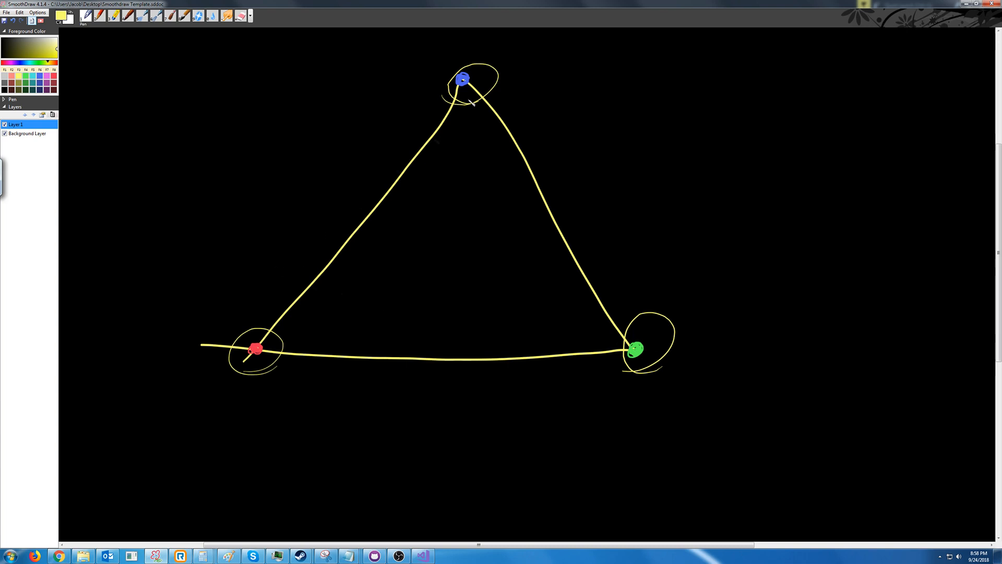
pyautogui.moveTo(455, 271)
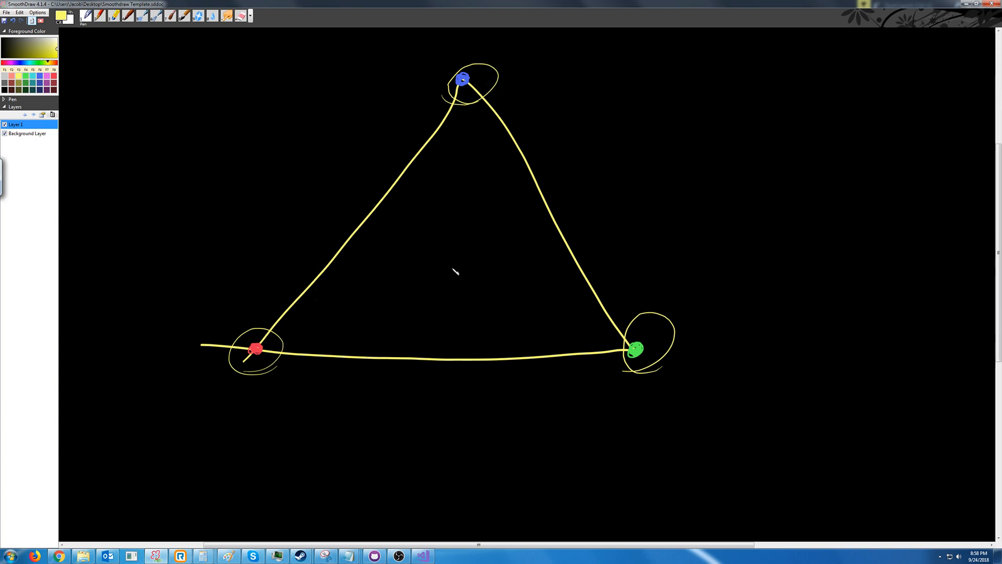
pyautogui.moveTo(500, 106)
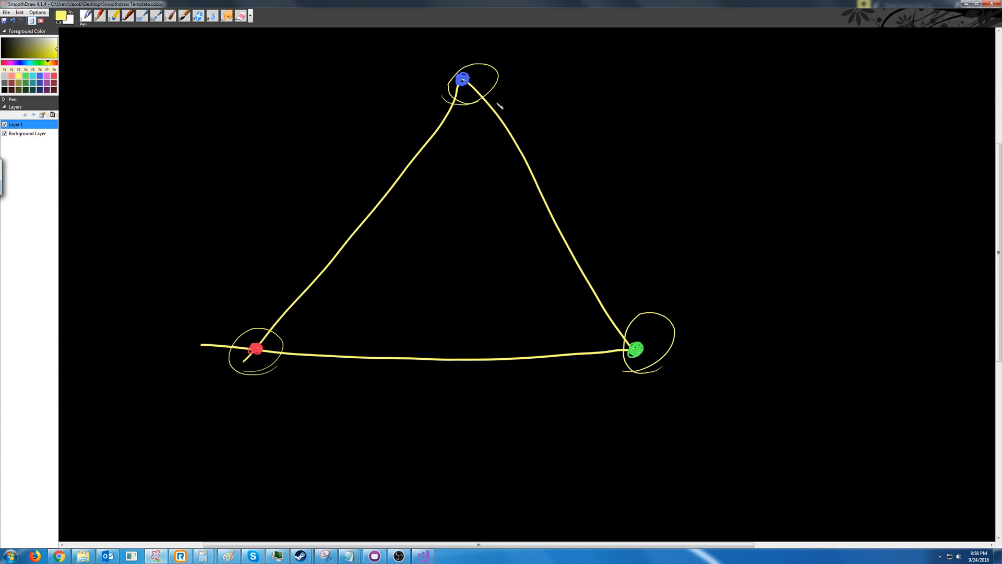
pyautogui.moveTo(272, 373)
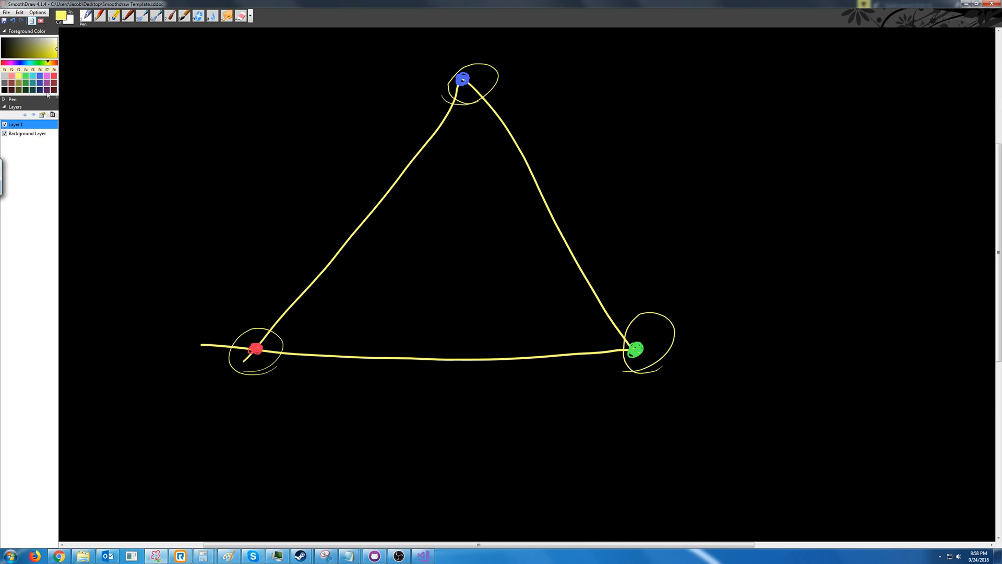
pyautogui.moveTo(144, 152)
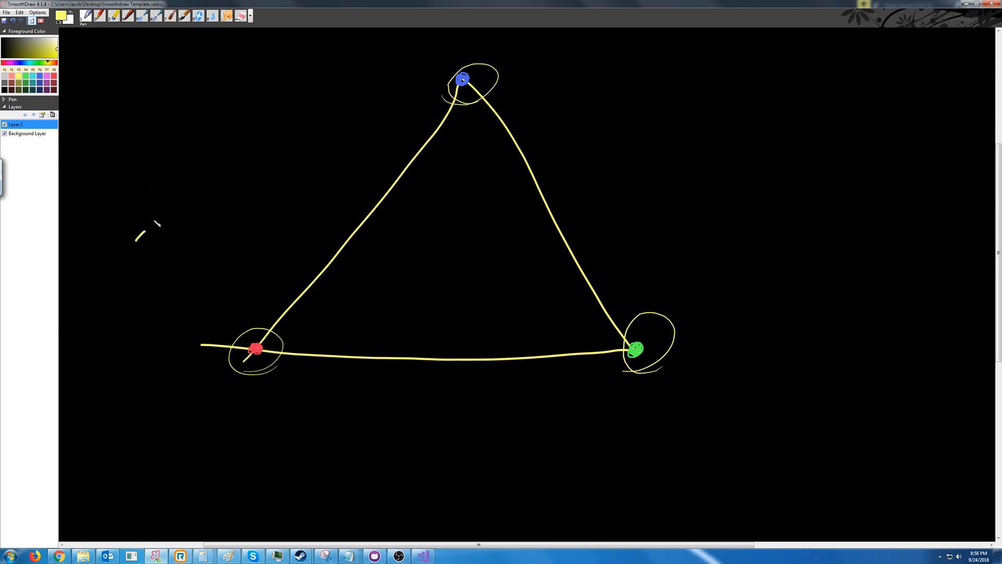
pyautogui.moveTo(147, 217); pyautogui.dragTo(192, 229)
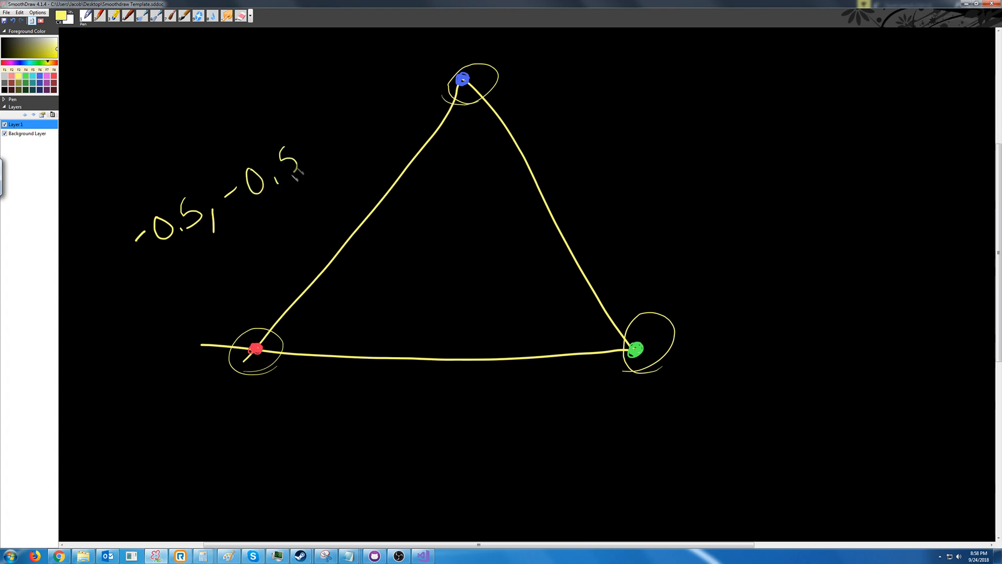
pyautogui.moveTo(224, 248); pyautogui.dragTo(243, 316)
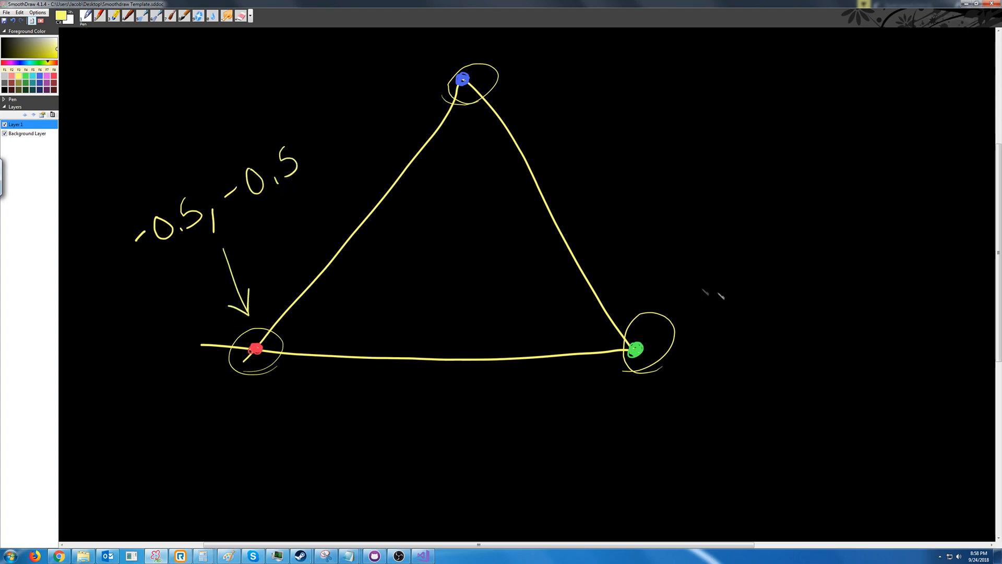
pyautogui.moveTo(690, 222)
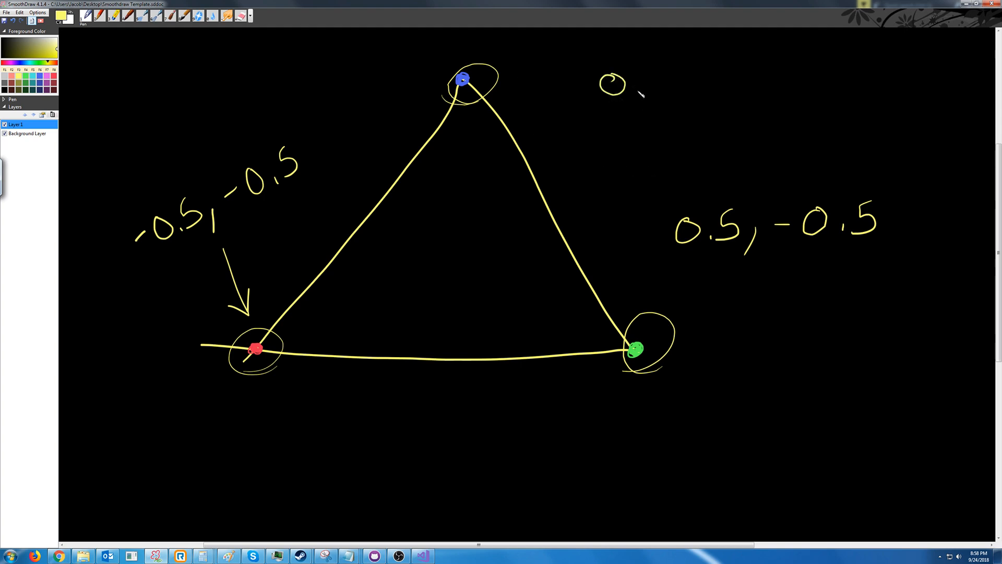
# - Handwrite the top corner's coordinates beside the blue dot
pyautogui.moveTo(639, 90); pyautogui.dragTo(677, 90)
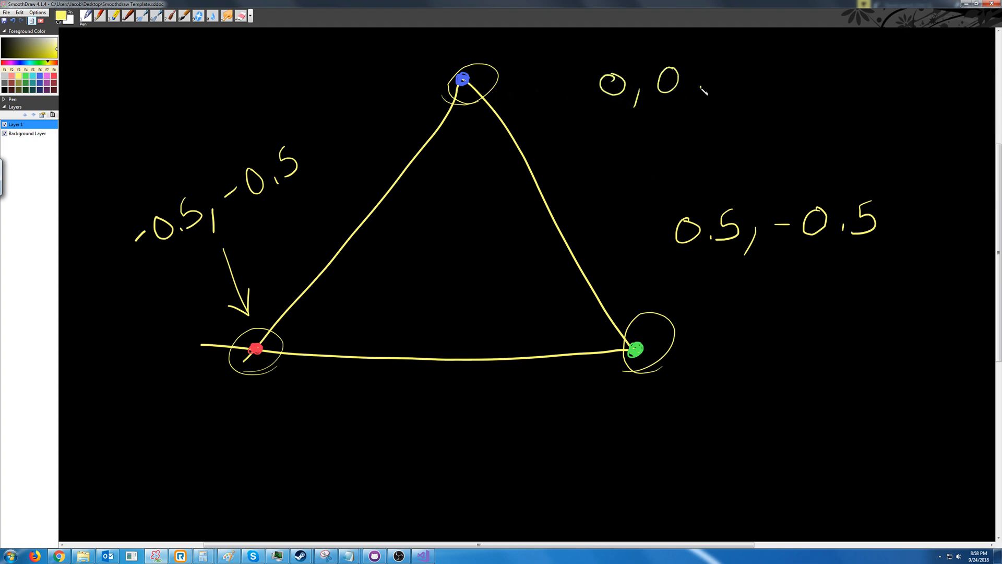
pyautogui.moveTo(707, 93); pyautogui.dragTo(518, 93)
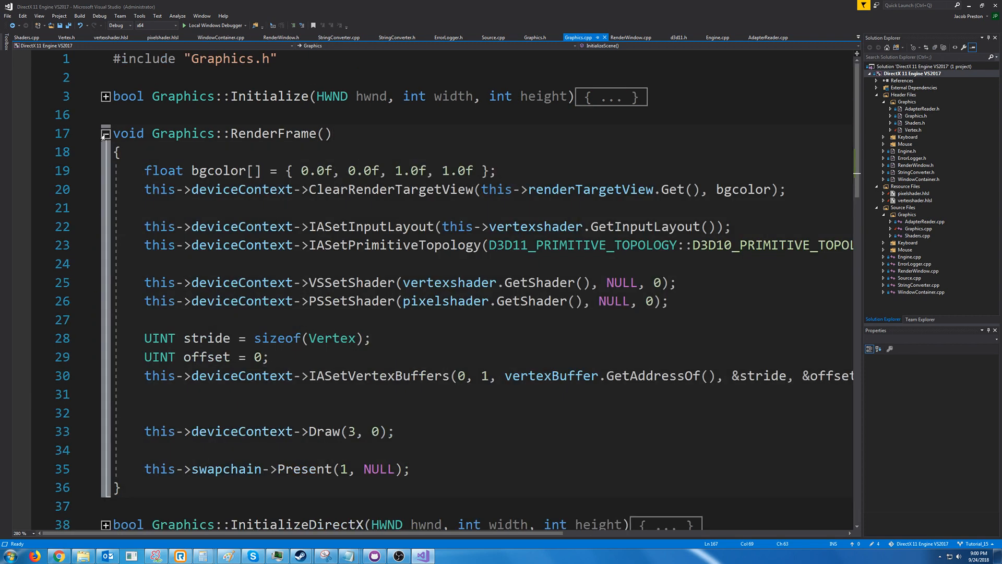
# - Change RenderFrame's bgcolor to { 0.0f, 0.0f, 0.0f, 1.0f } for a black clear colour
pyautogui.click(397, 170)
pyautogui.write('0')
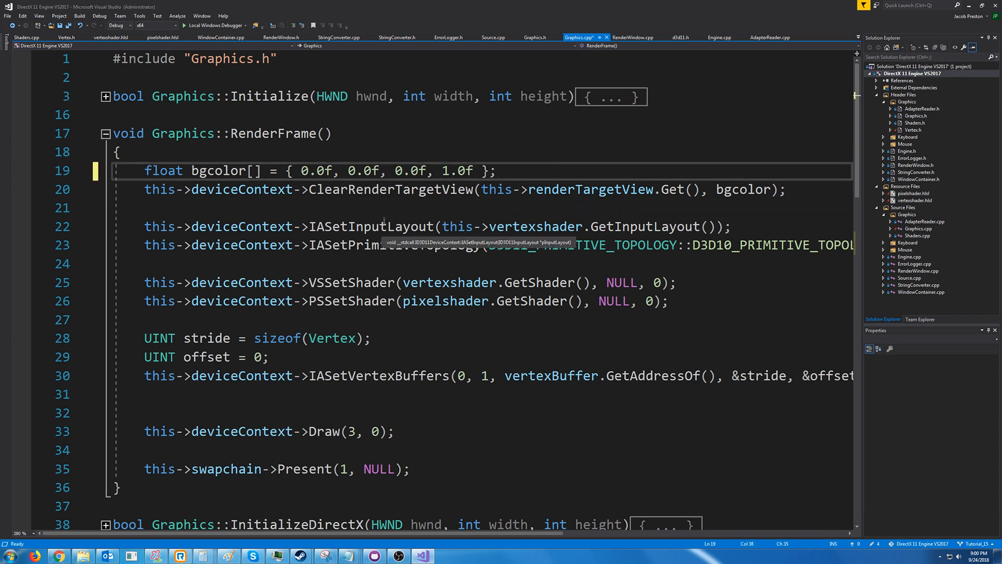
pyautogui.moveTo(230, 28)
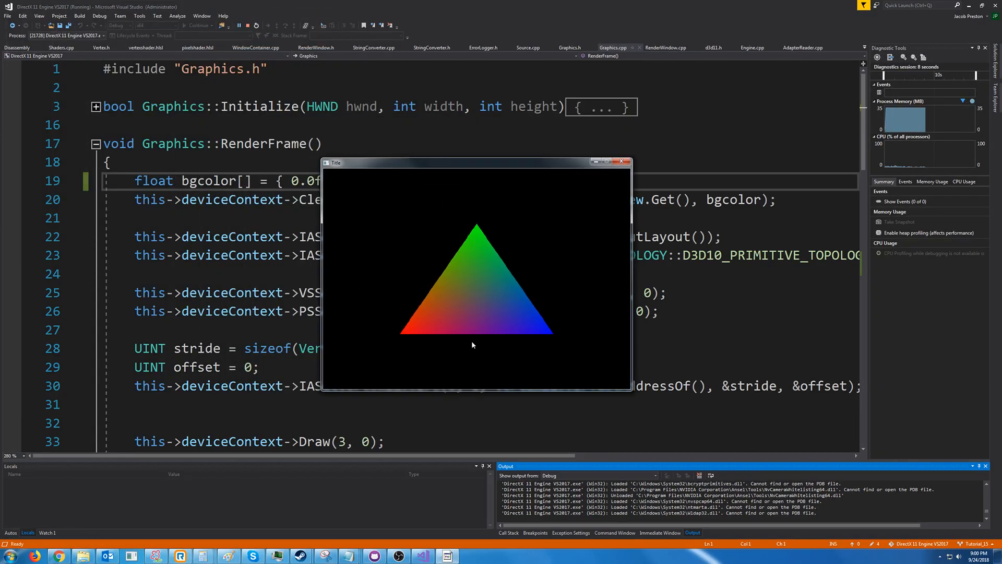
pyautogui.moveTo(516, 307)
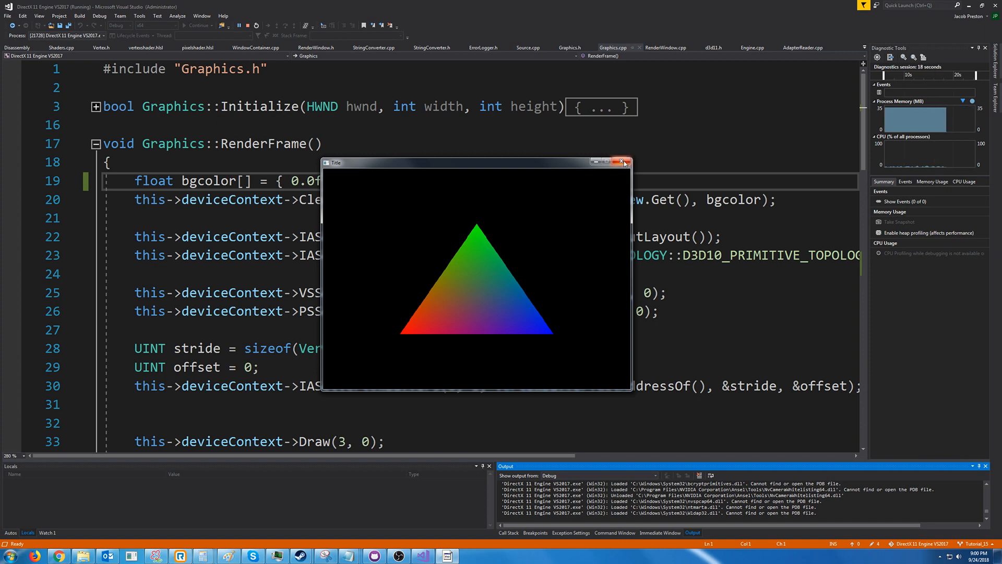
# - Close the running demo window showing the blended triangle on black
pyautogui.click(625, 162)
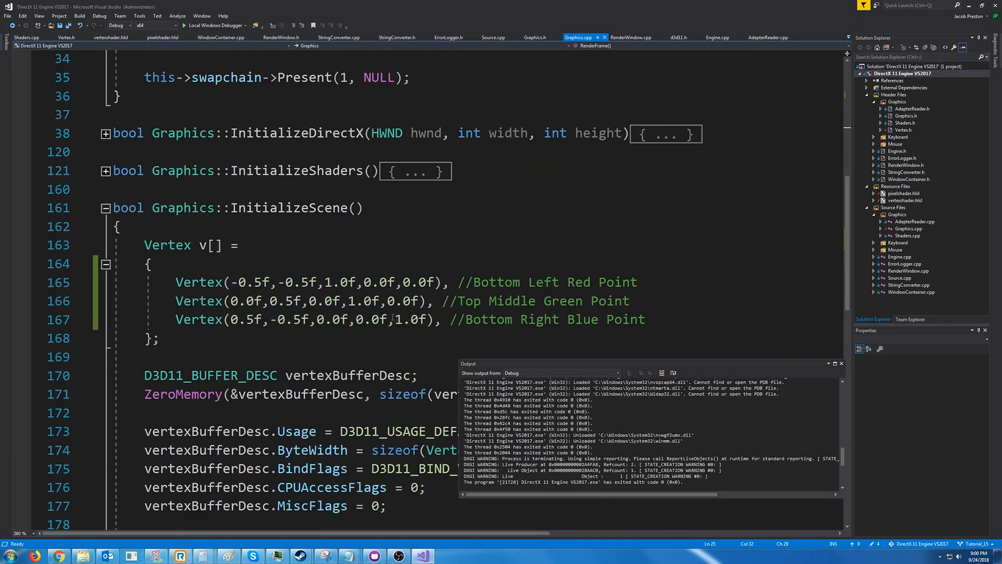
# - Move the Bottom Left Red Point line below the green vertex and run Local Windows Debugger
pyautogui.click(397, 319)
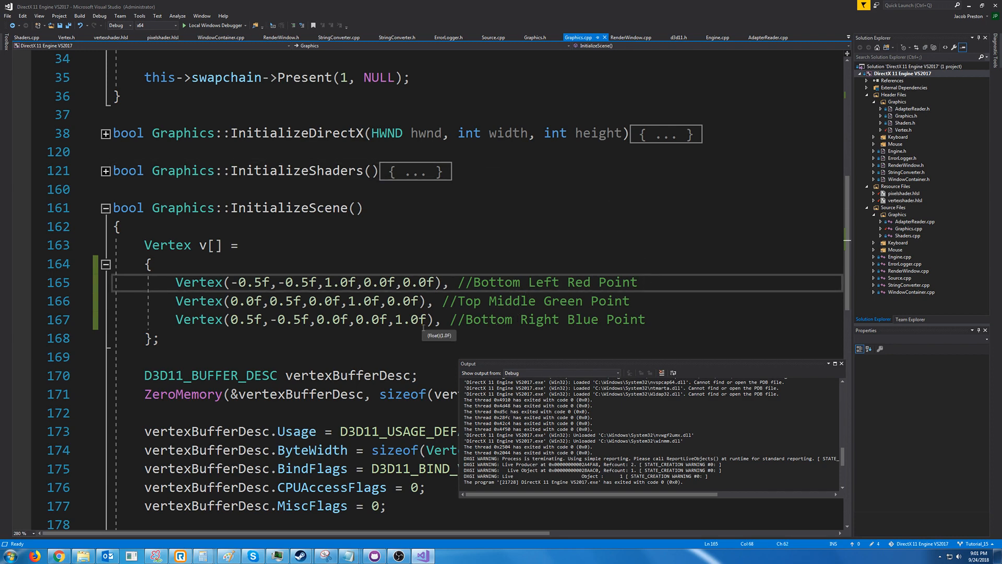
pyautogui.click(433, 301)
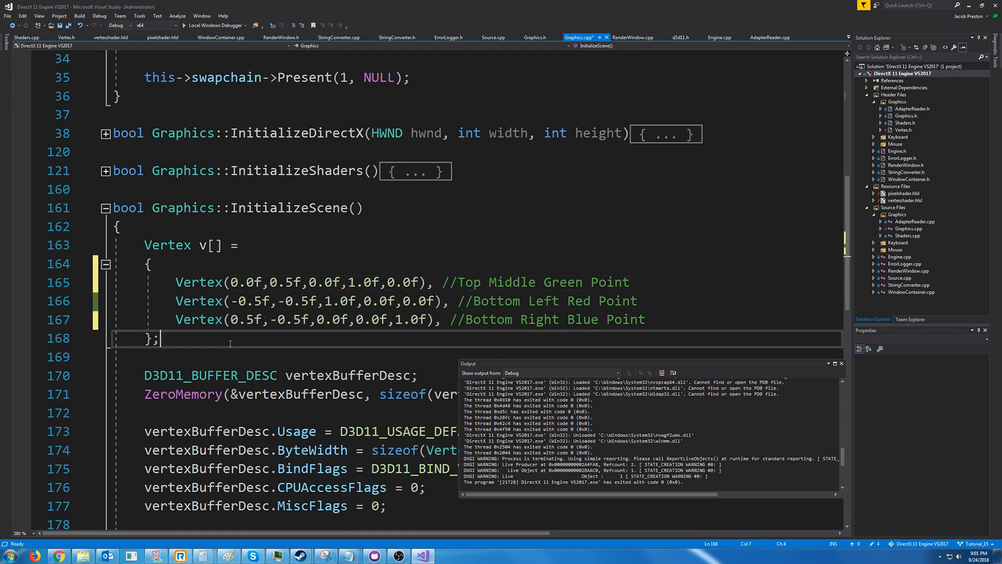
pyautogui.moveTo(187, 13)
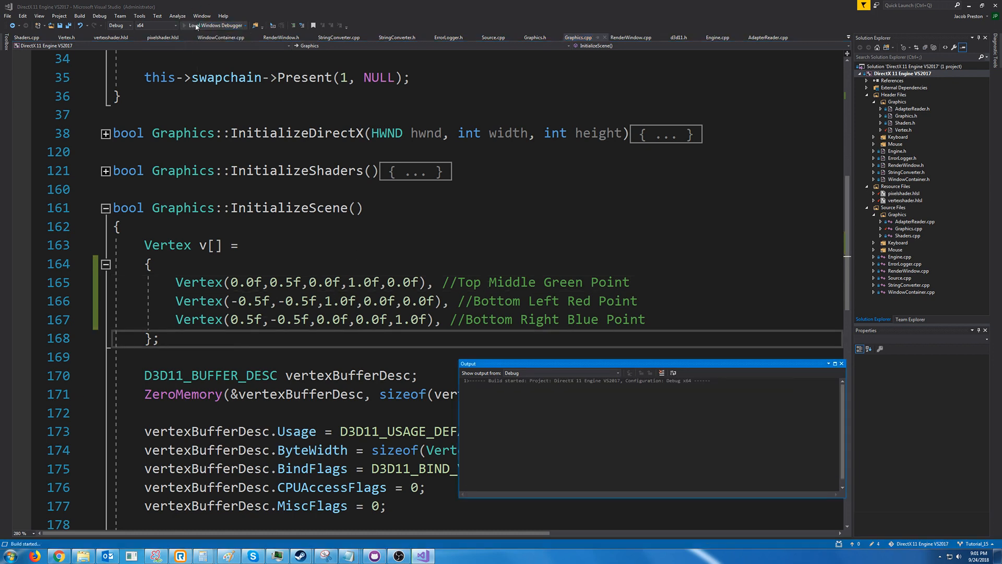
pyautogui.click(196, 26)
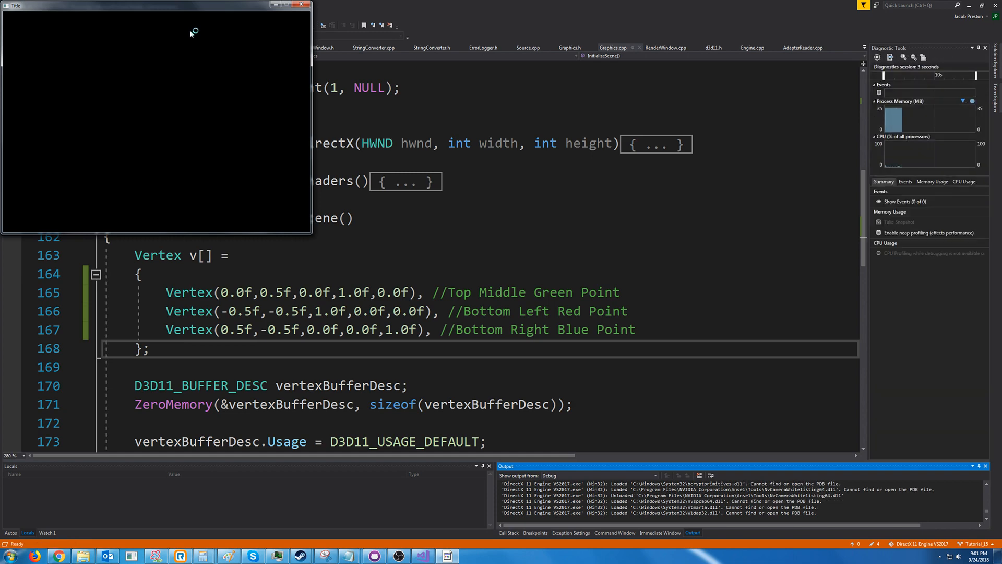
pyautogui.moveTo(242, 124)
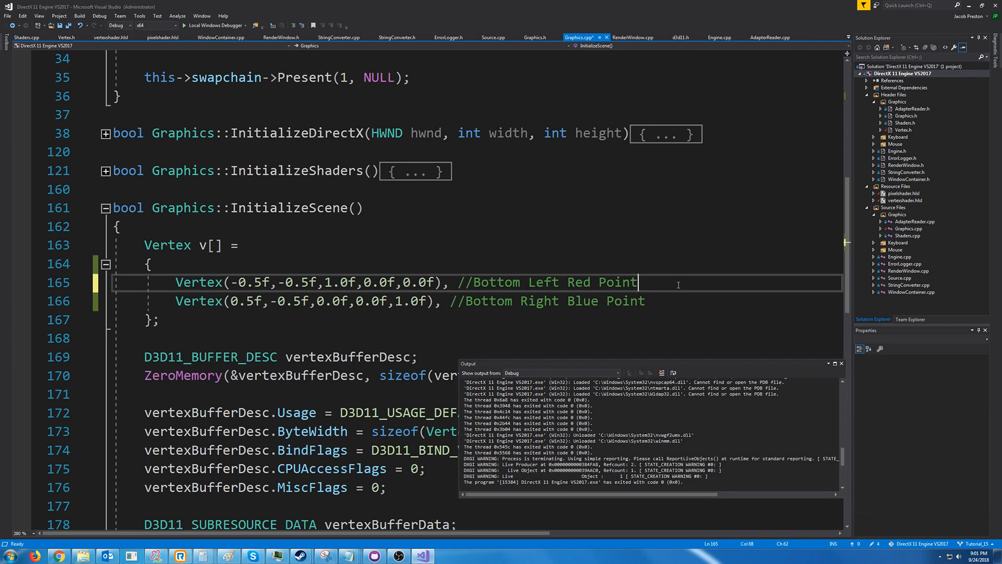
# - Retype Vertex(0.0f,0.5f,0.0f,1.0f,0.0f), //Top Middle Green Point between the red and blue lines
pyautogui.write('Vertex(0.0f,0.5f,0.0f,1.0f,0.0f), //Top Middle Green Point')
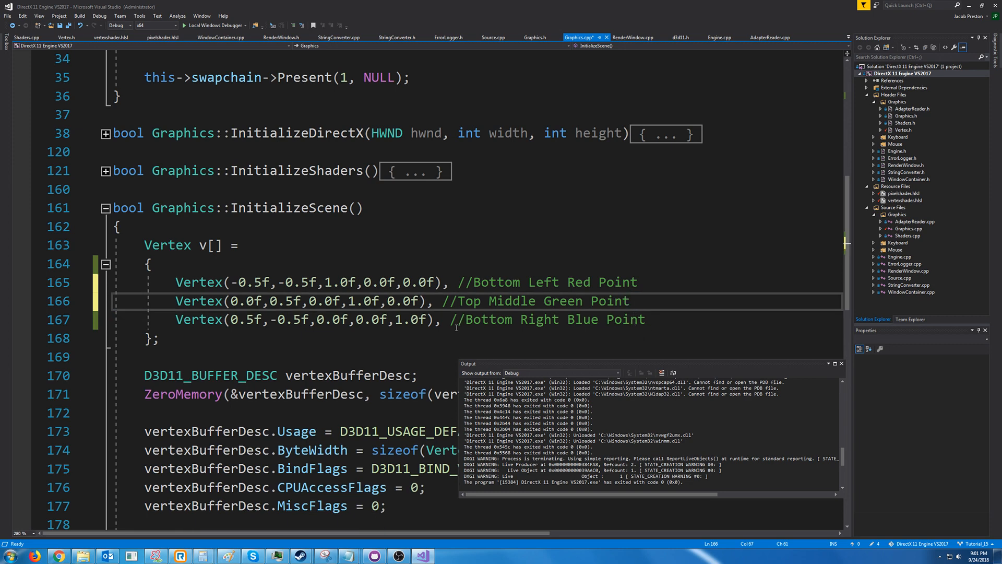
pyautogui.moveTo(451, 313)
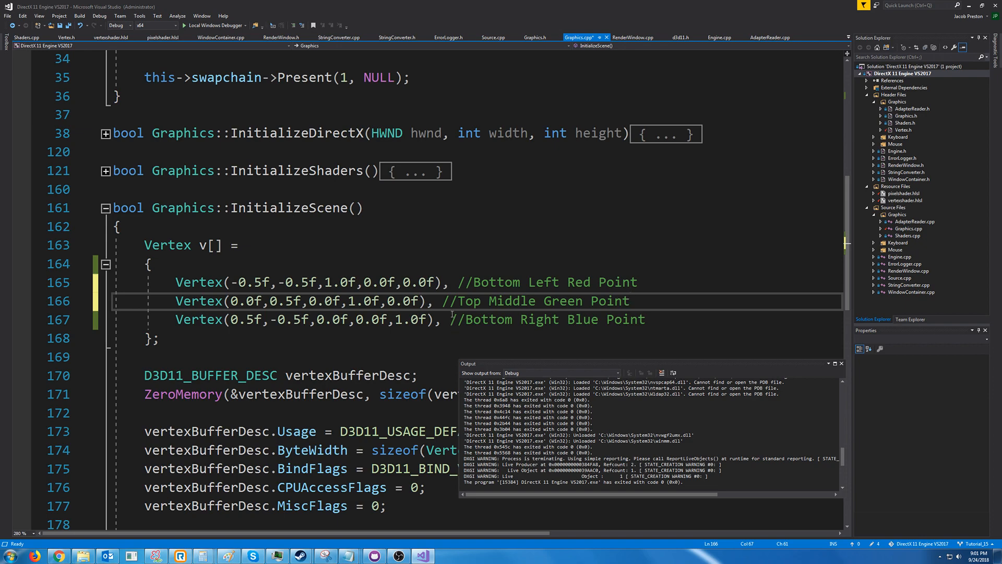